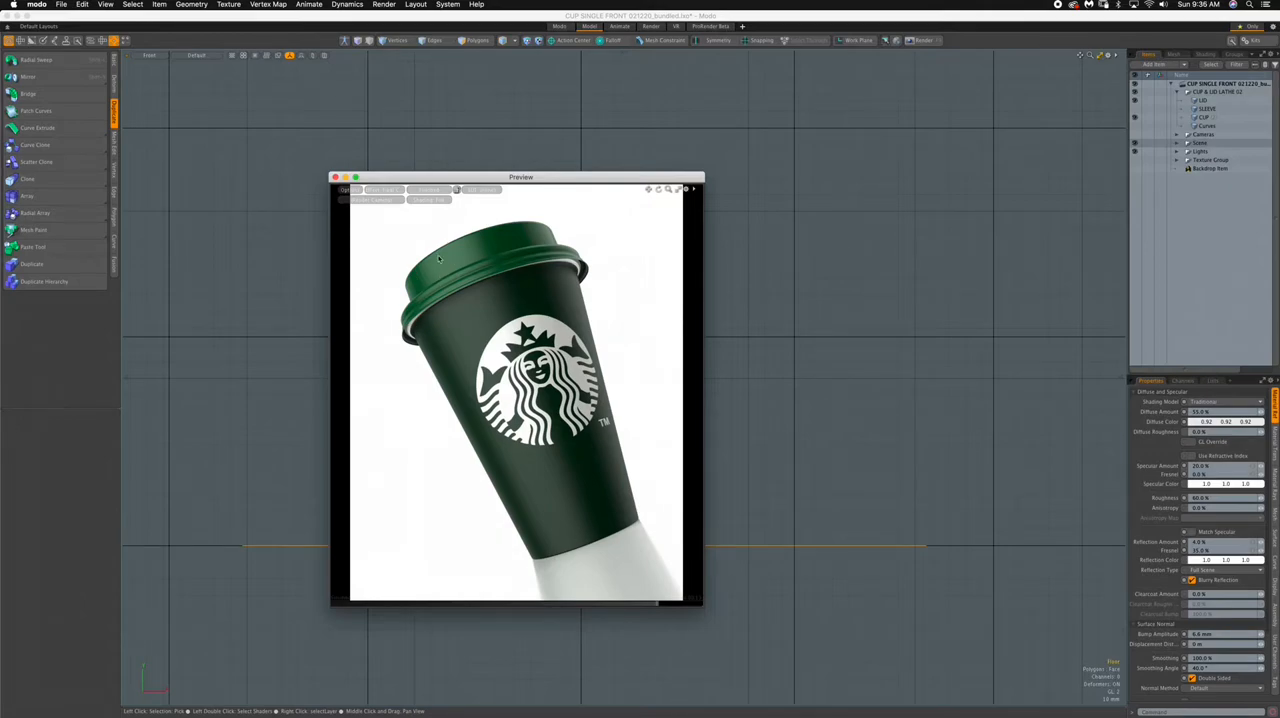
Step: Move the render preview of the green-logo coffee cup aside to inspect it
left_click_drag(520, 176, 556, 148)
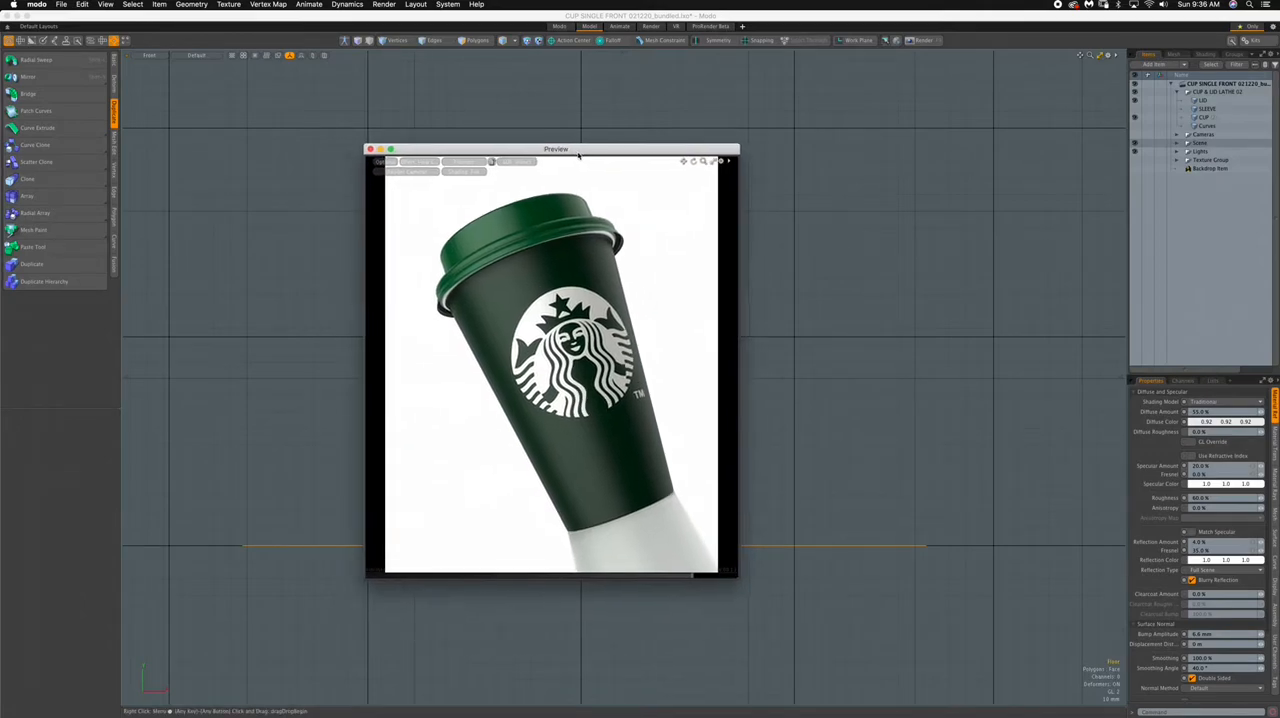
left_click_drag(556, 148, 544, 146)
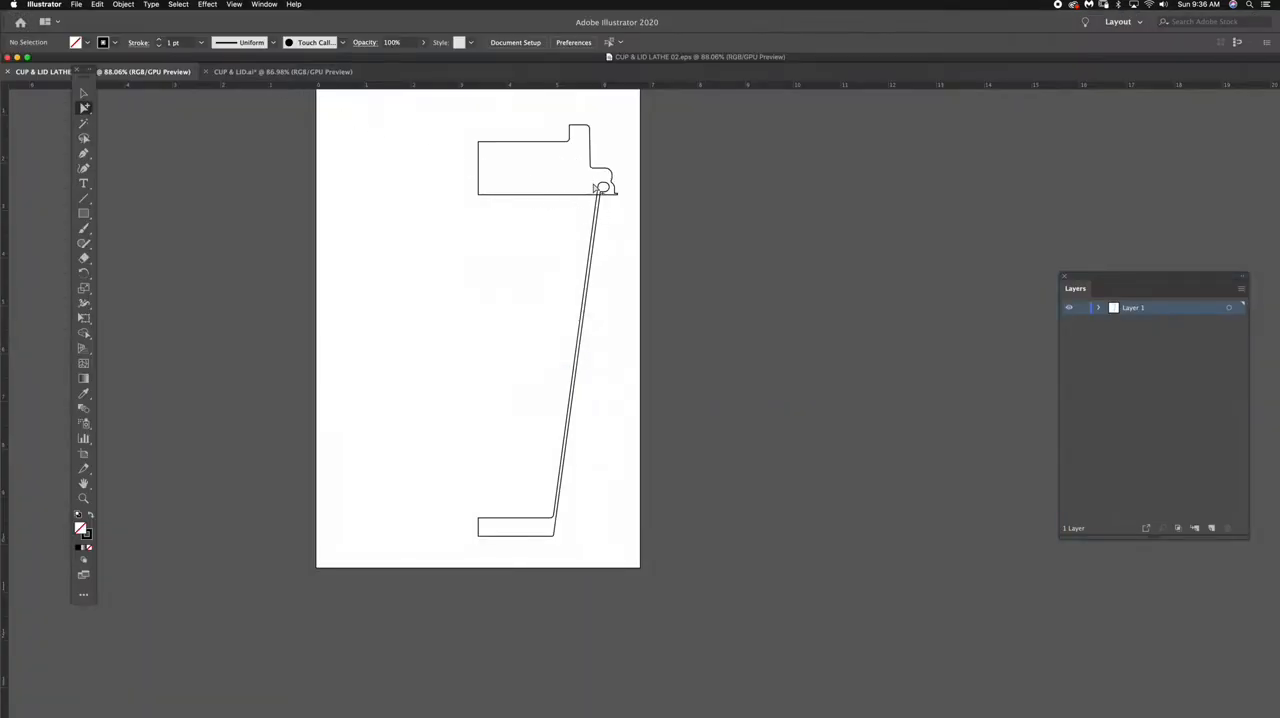
Step: Flip between the reference cup illustration and the lathe profile documents to compare them
left_click(284, 72)
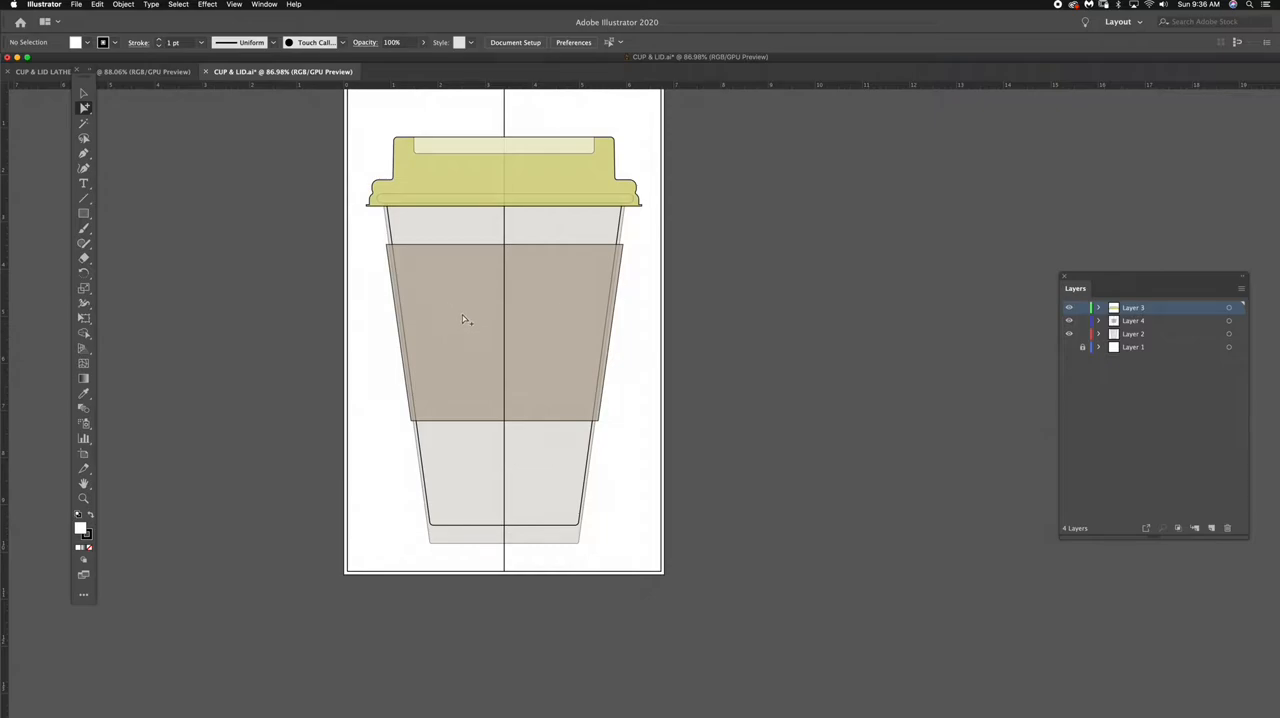
mouse_move(470, 324)
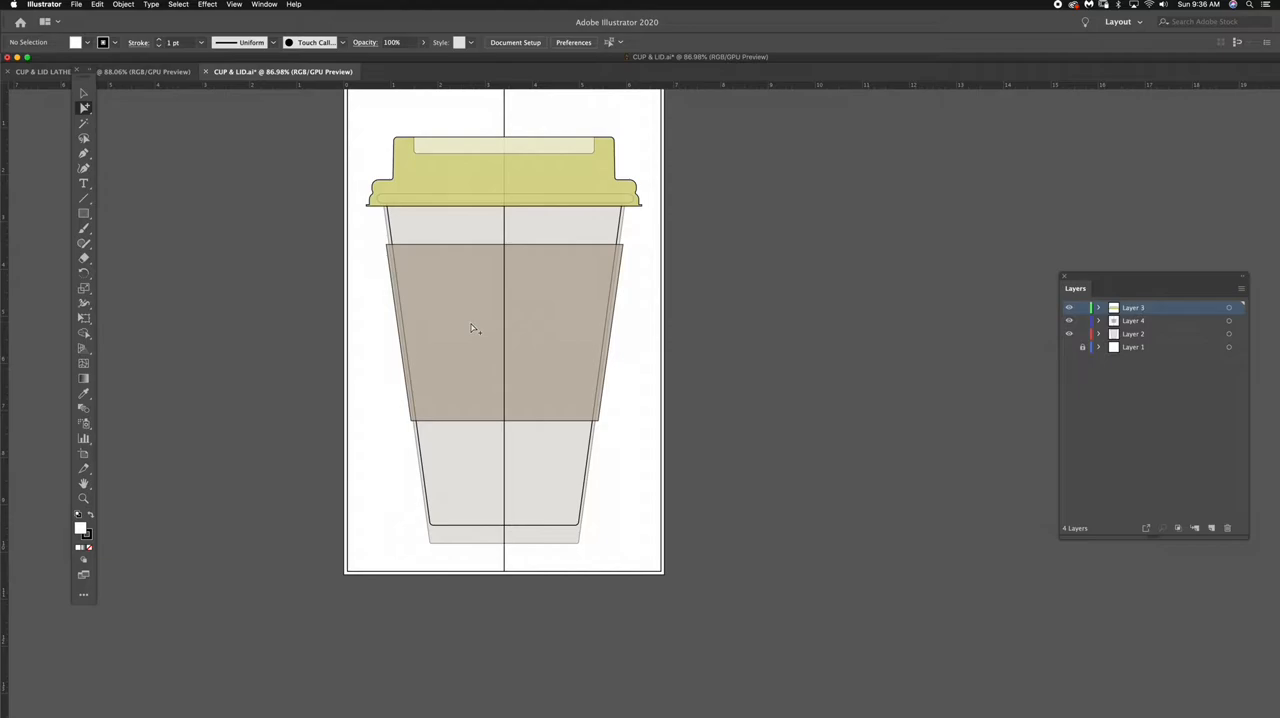
mouse_move(184, 90)
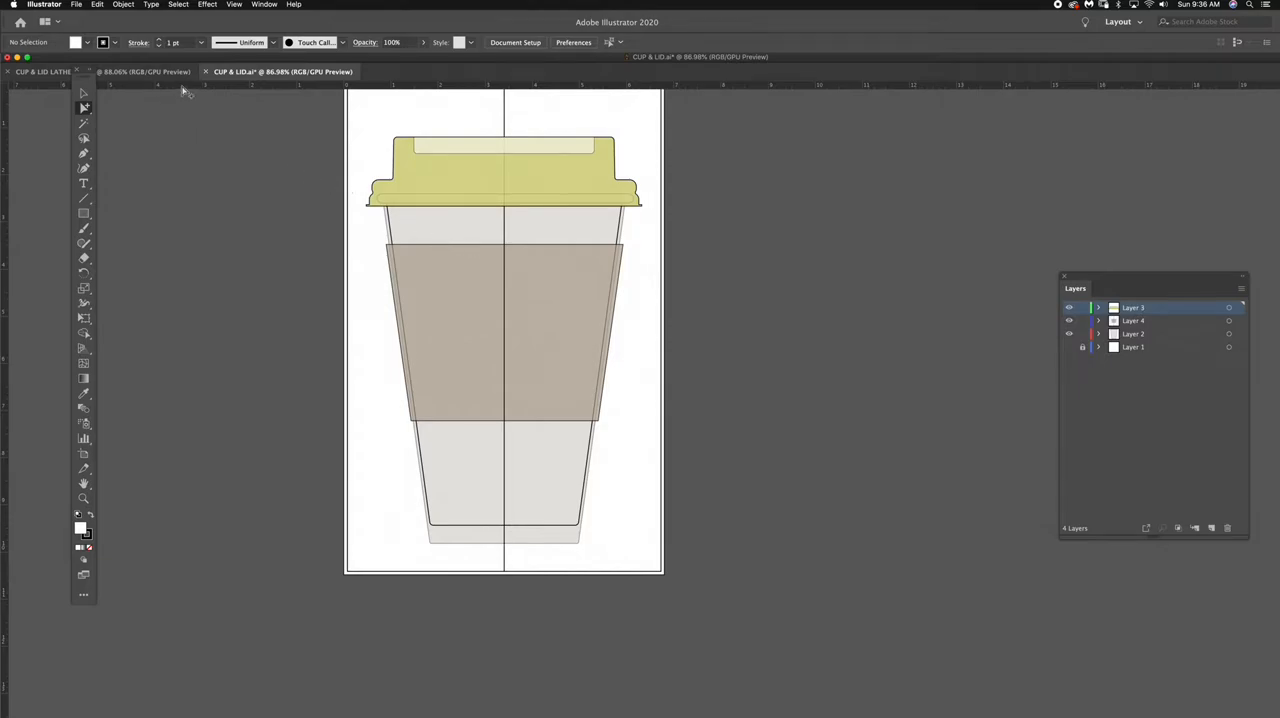
left_click(40, 72)
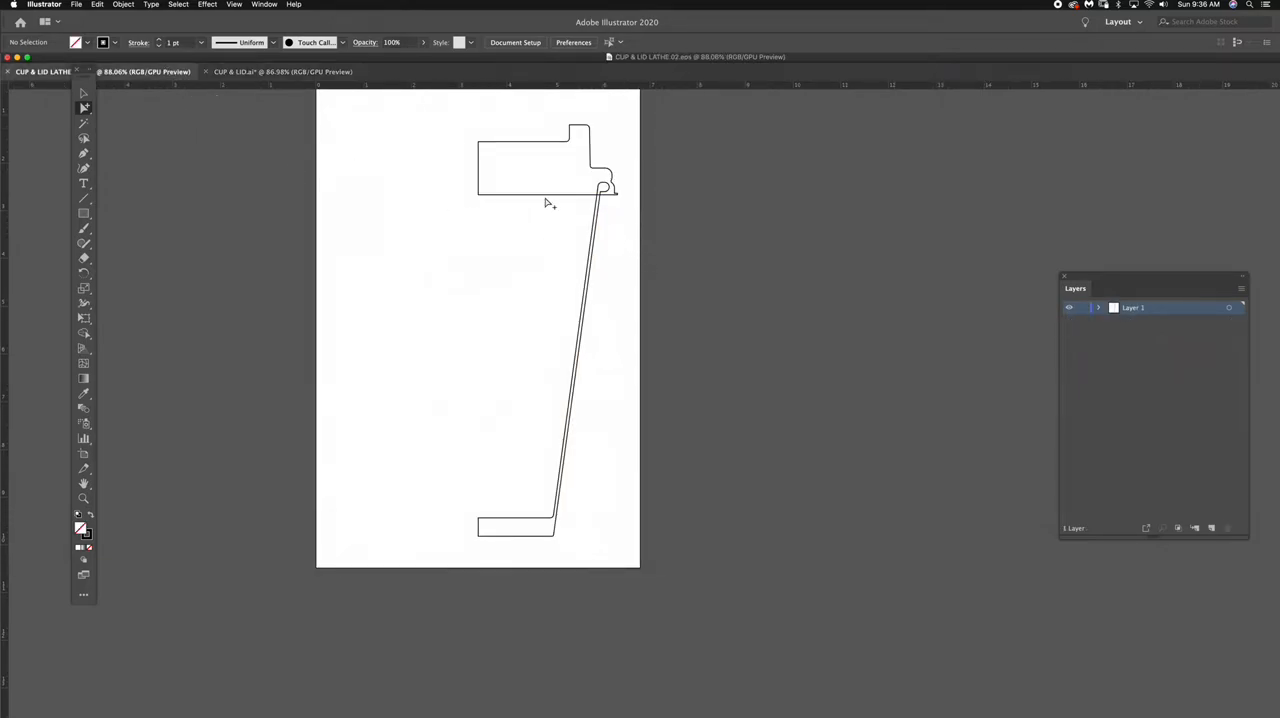
mouse_move(312, 116)
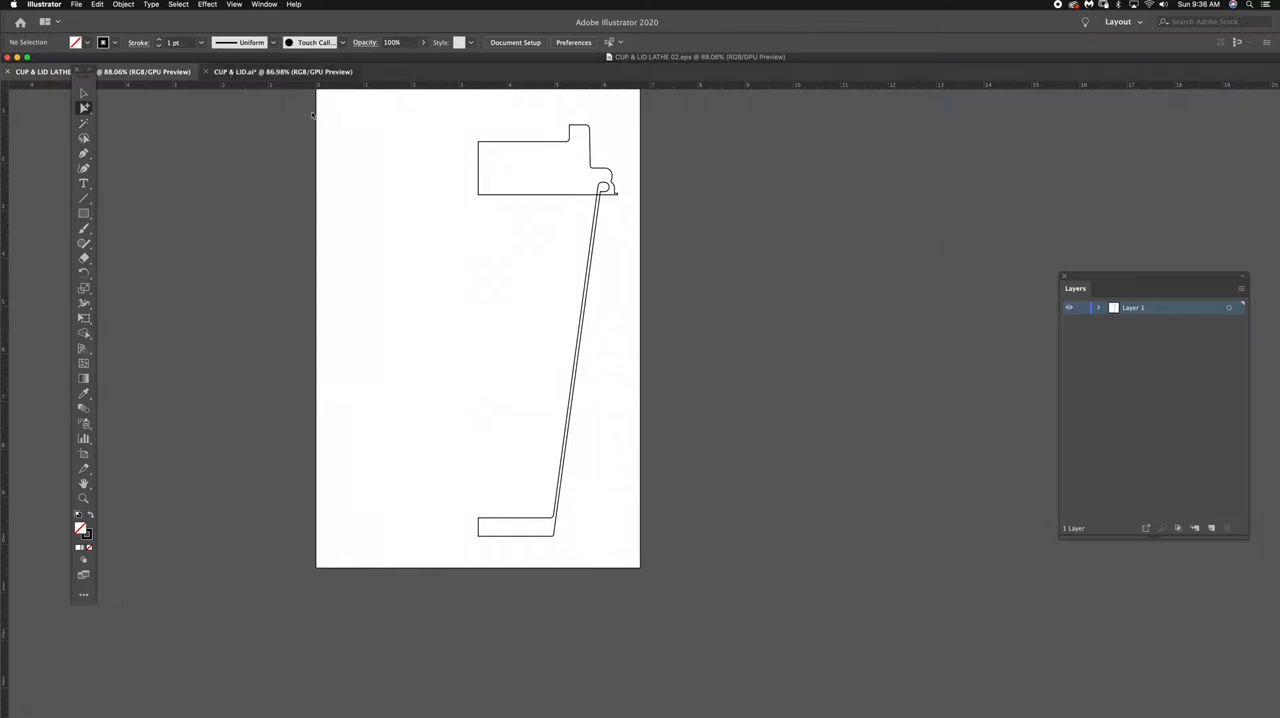
left_click(284, 72)
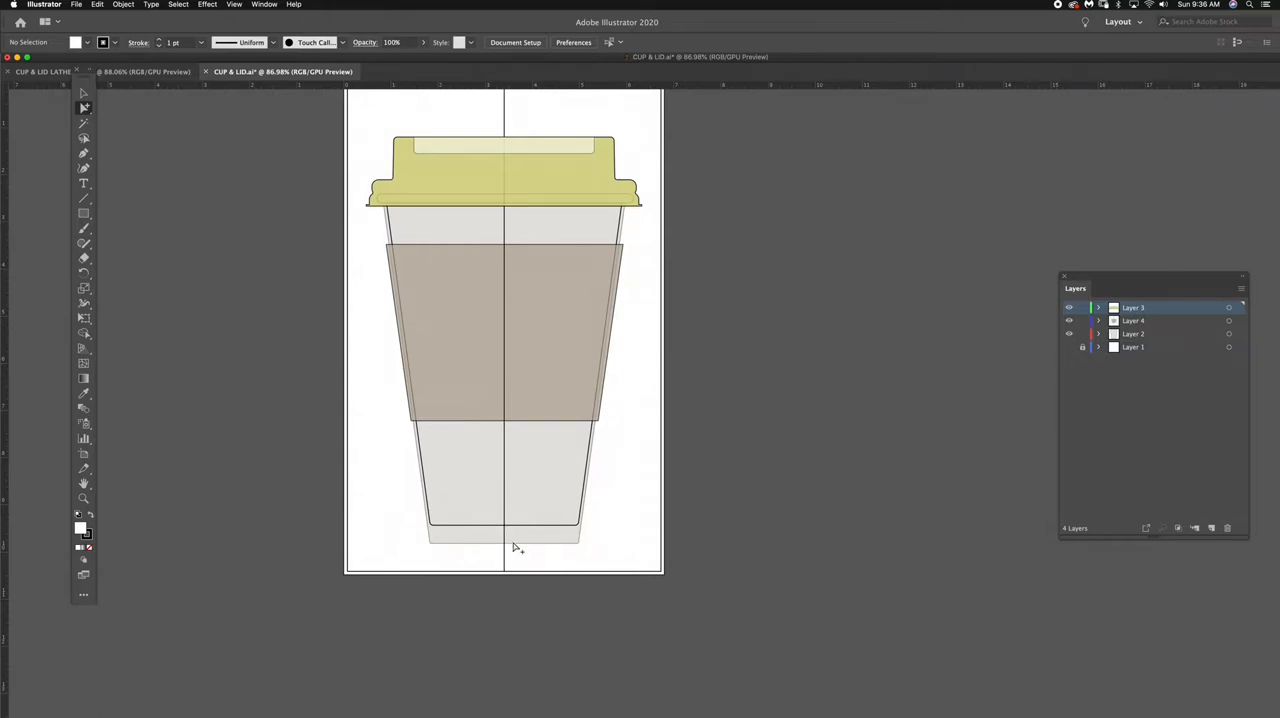
mouse_move(616, 328)
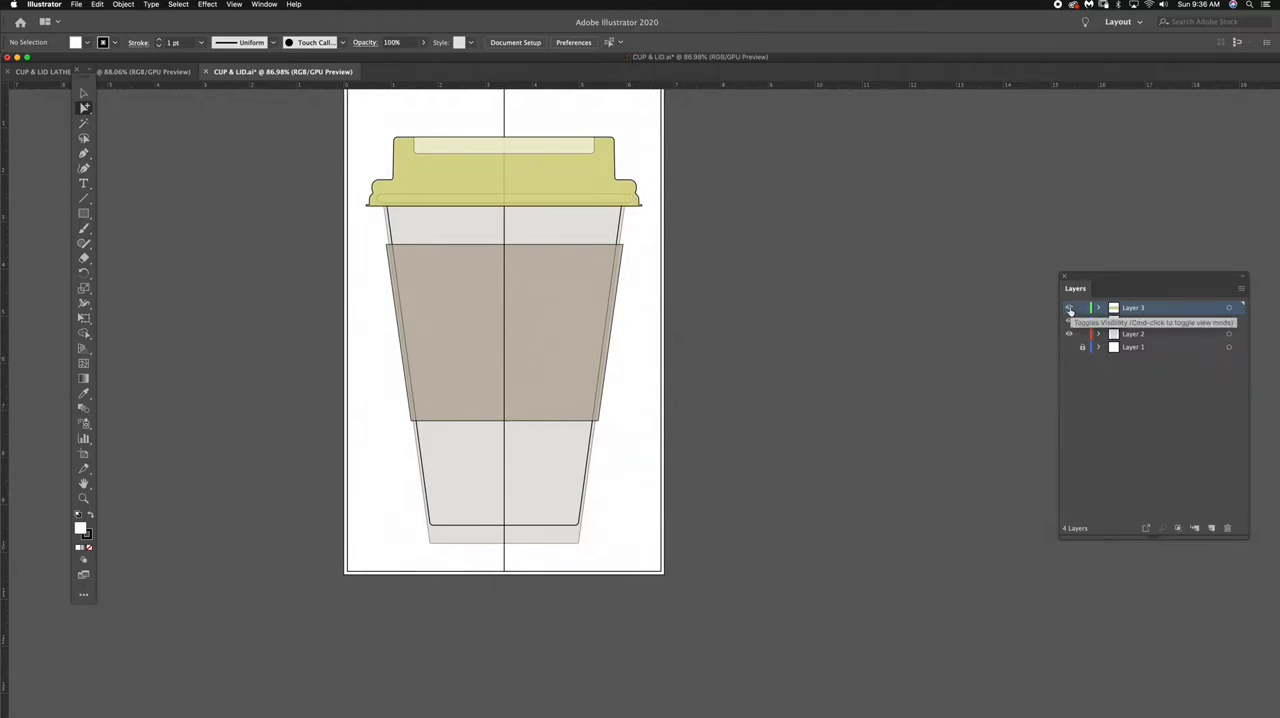
Step: Toggle visibility of the lid and sleeve layers in the reference cup drawing
left_click(1068, 308)
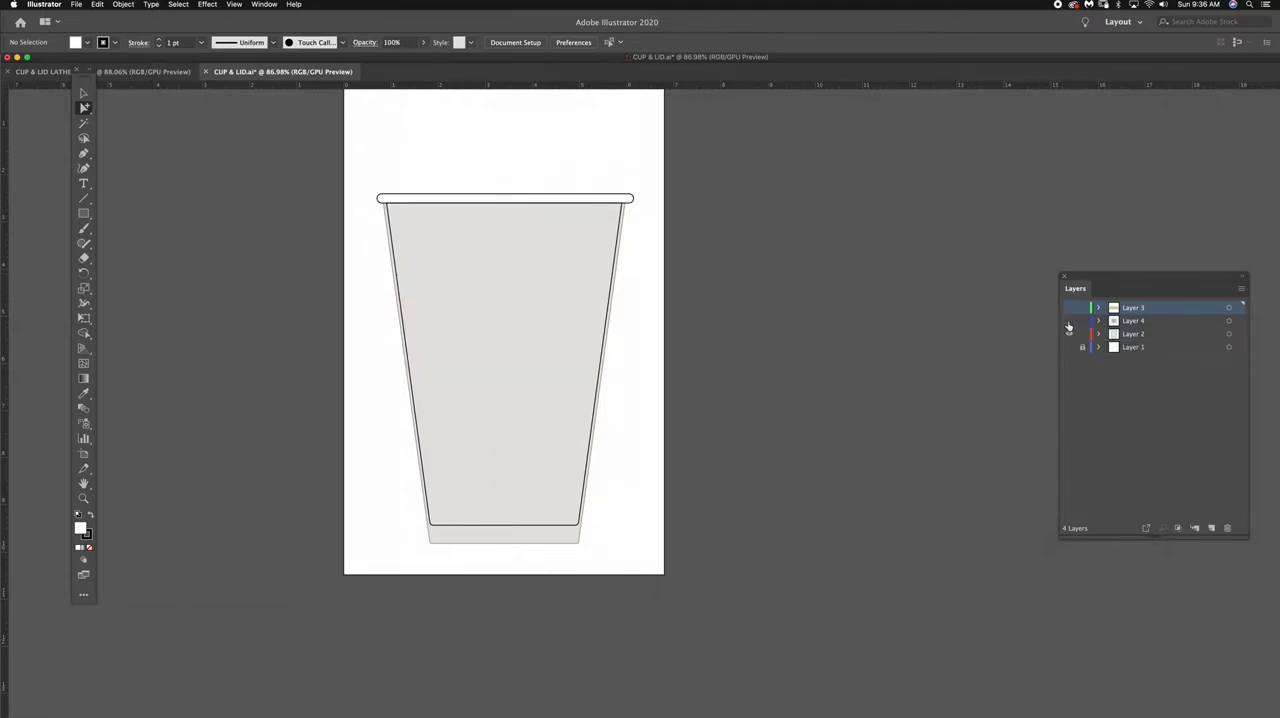
left_click(1068, 334)
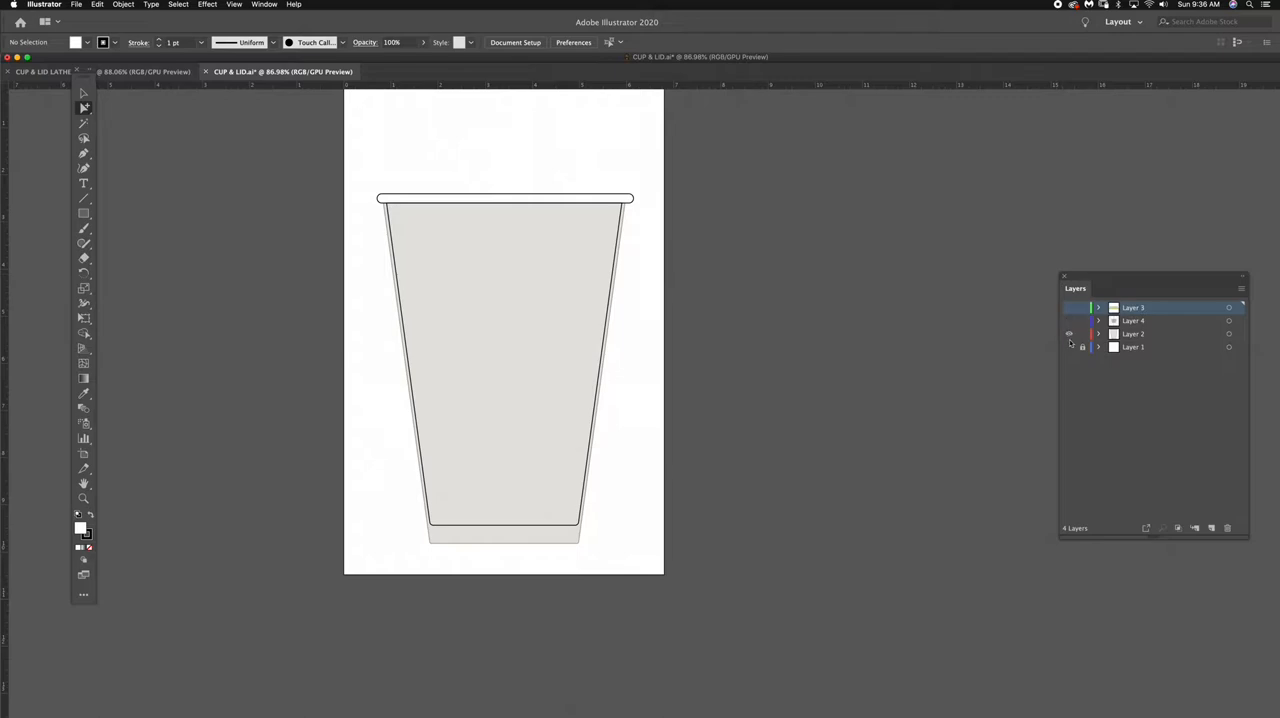
mouse_move(1068, 308)
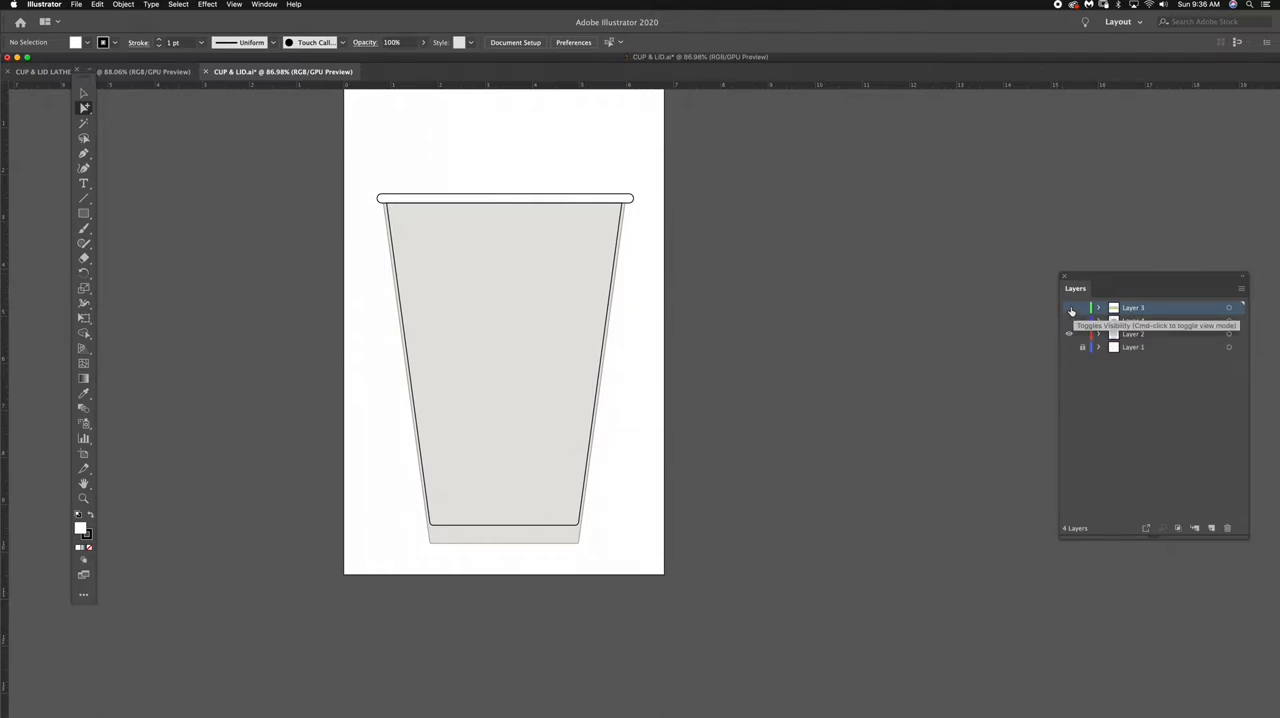
left_click(1068, 334)
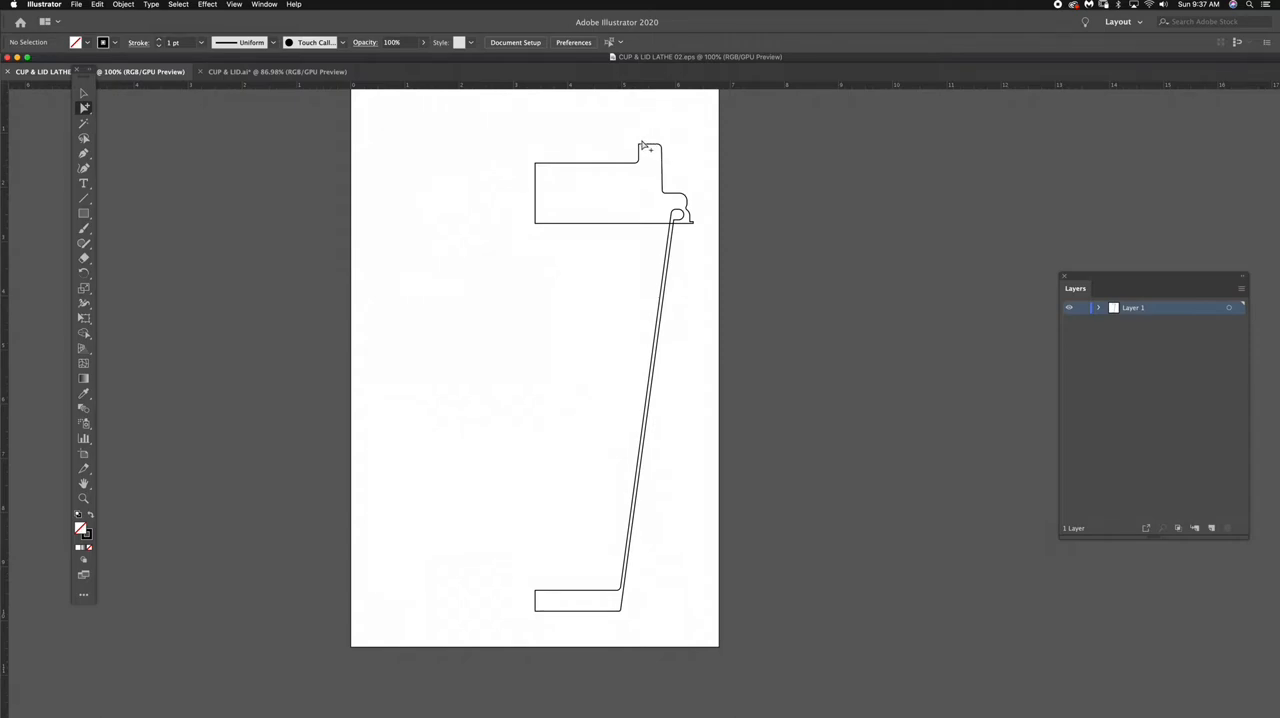
mouse_move(648, 152)
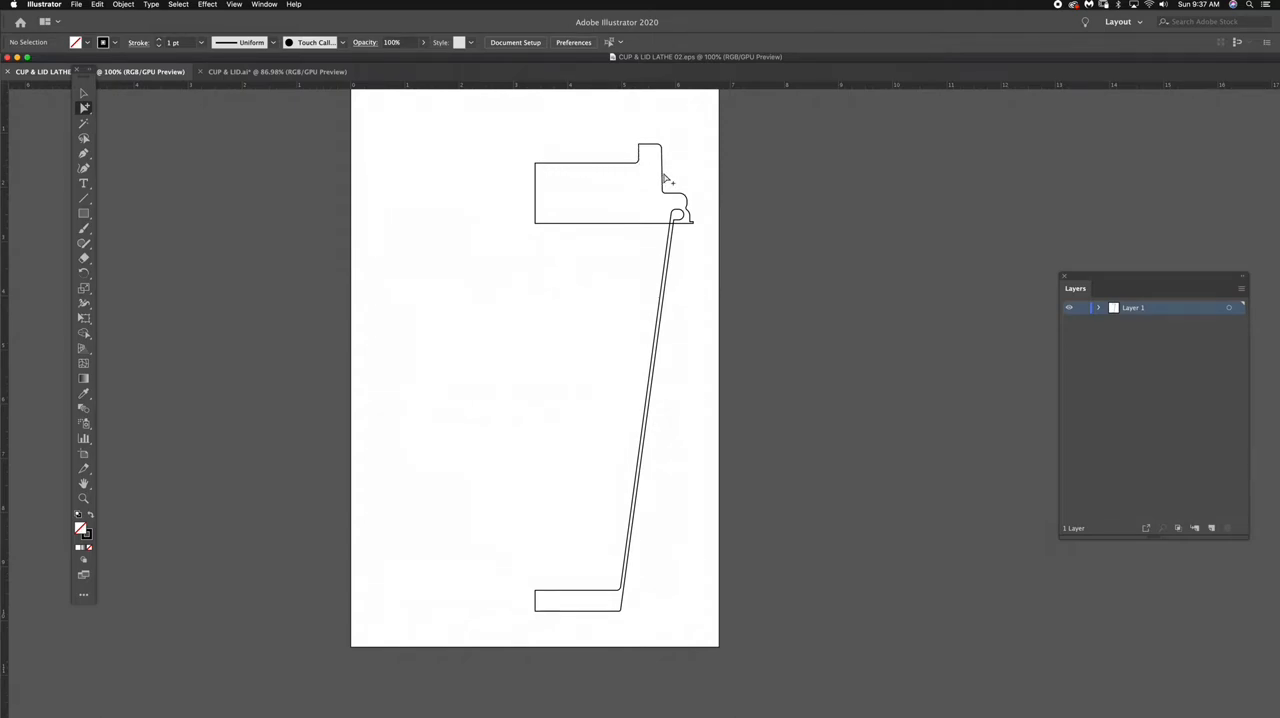
mouse_move(464, 192)
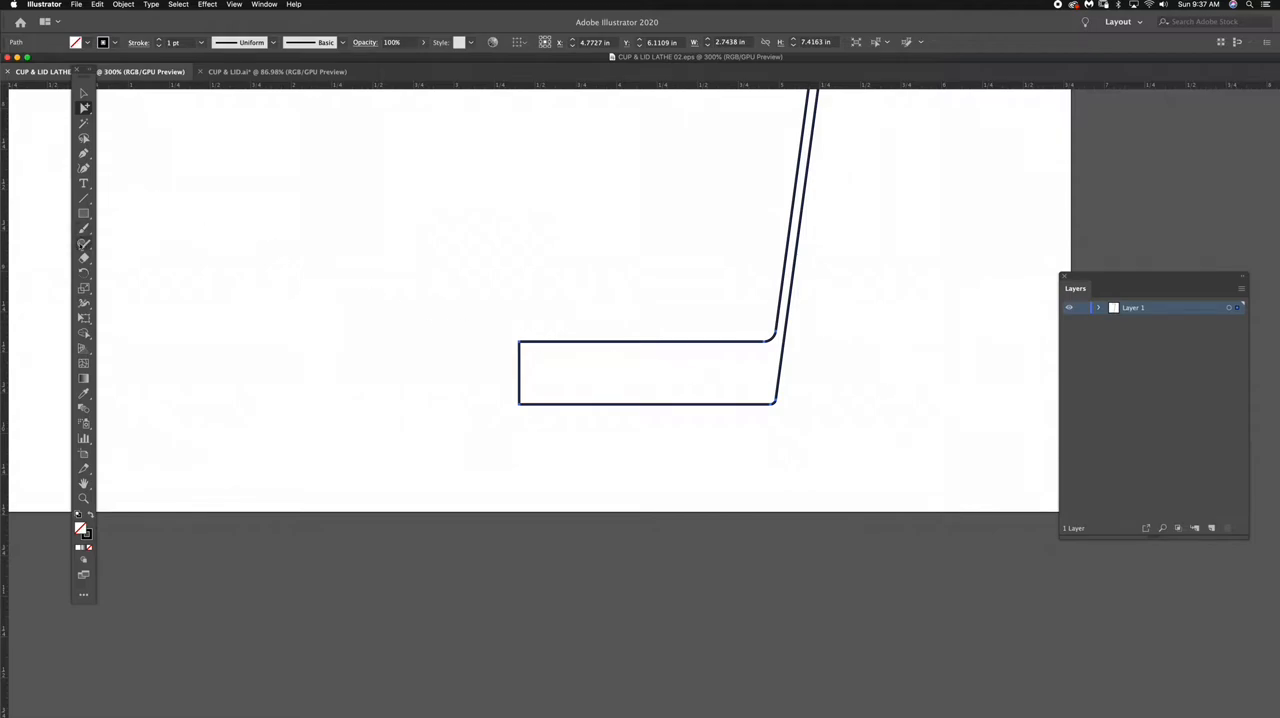
Step: Select an anchor point on the cup base to begin reshaping the foot
left_click(84, 152)
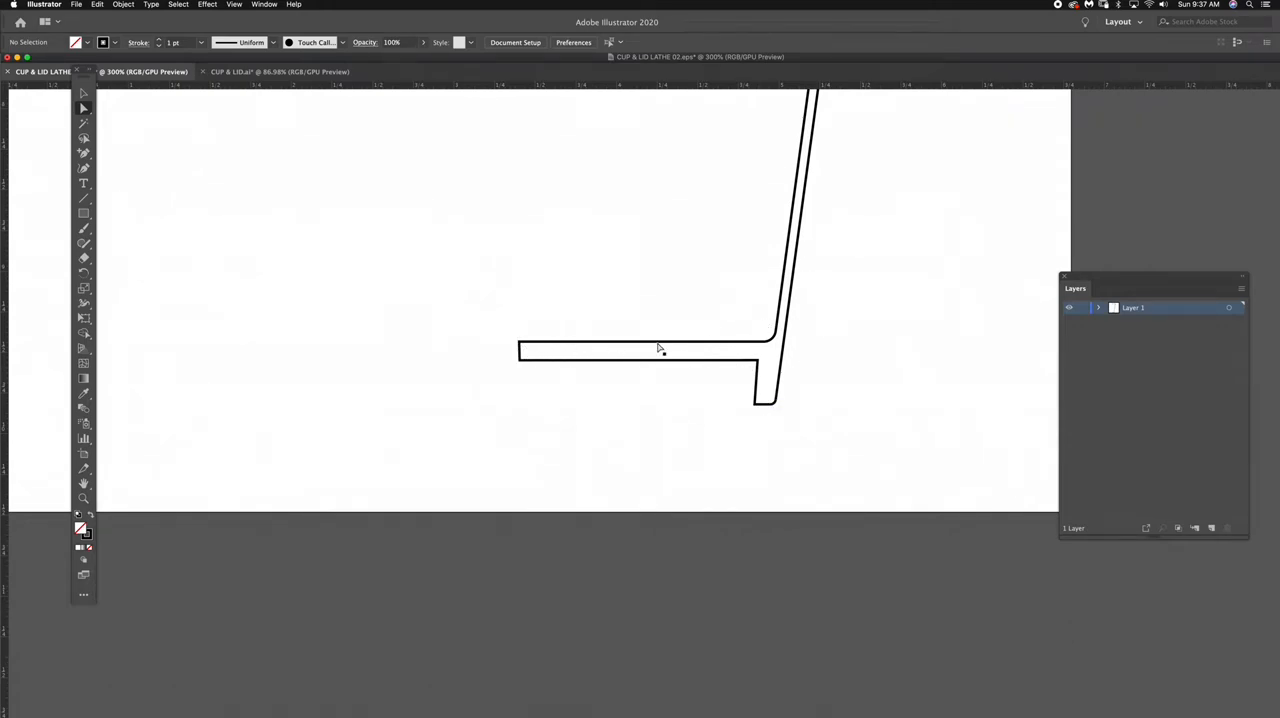
mouse_move(548, 398)
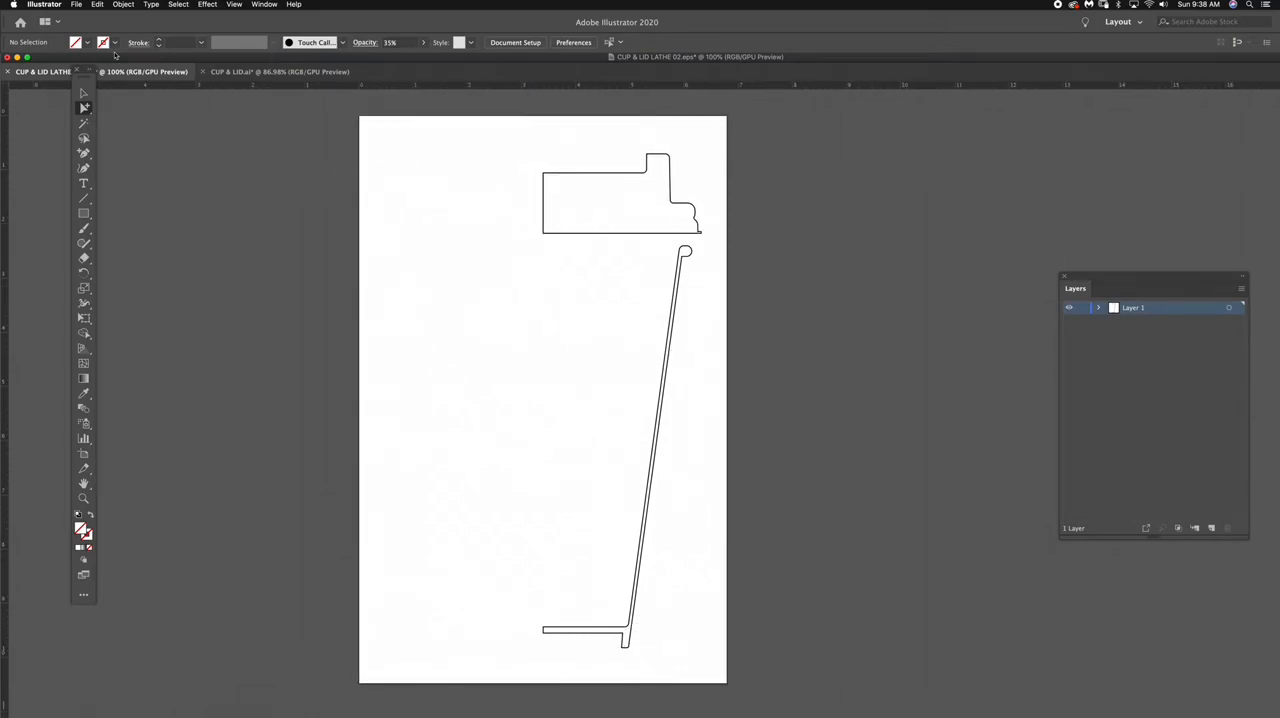
Step: Save the profile as Illustrator EPS format, replacing the existing CUP & LID LATHE file
left_click(76, 4)
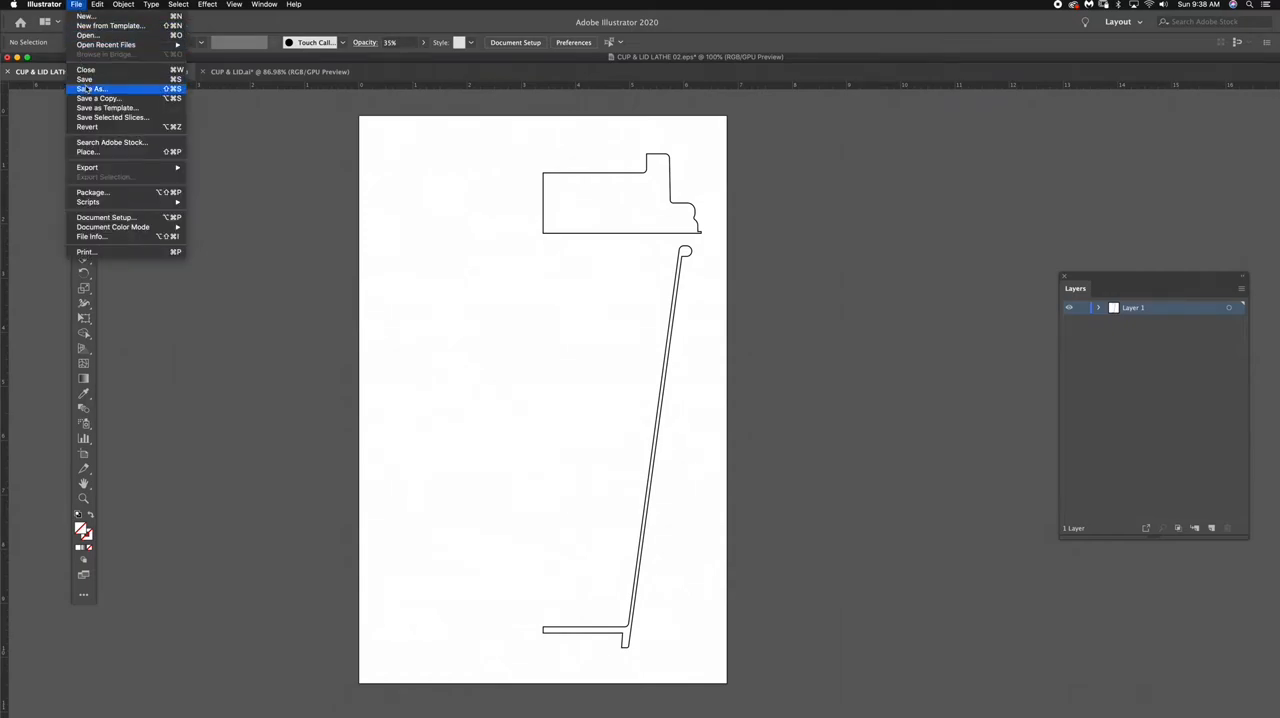
left_click(92, 88)
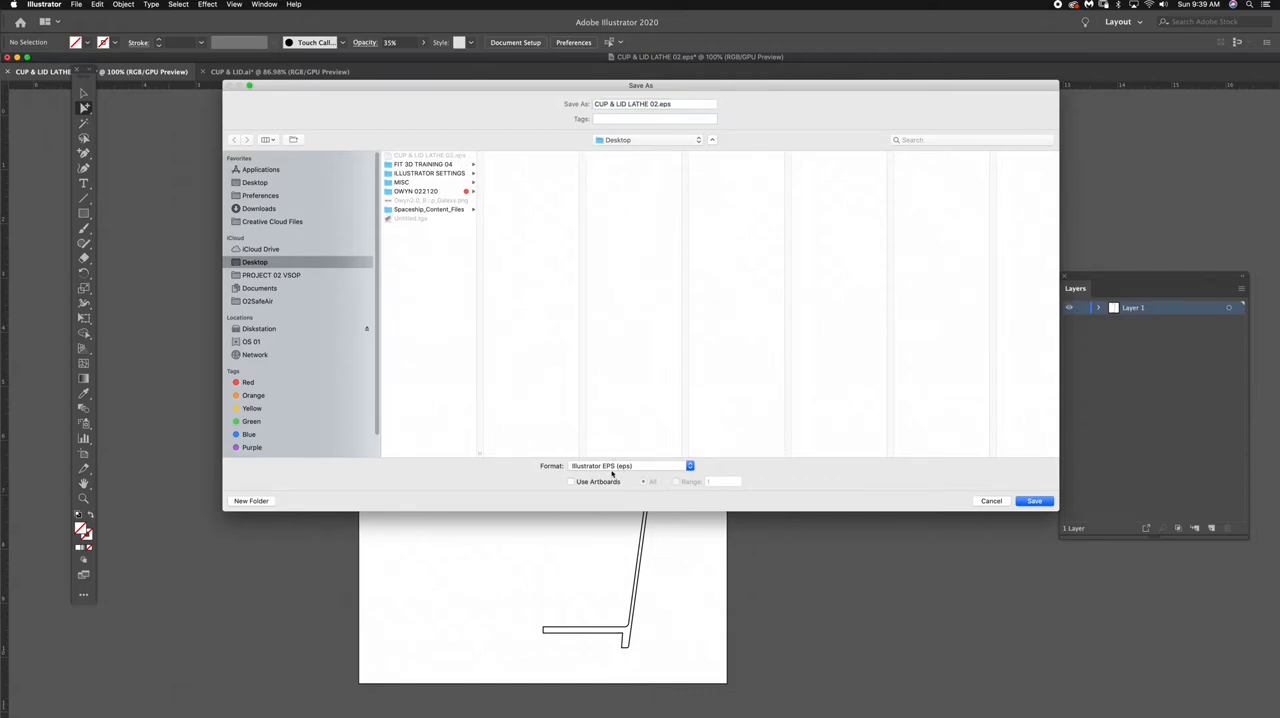
left_click(628, 464)
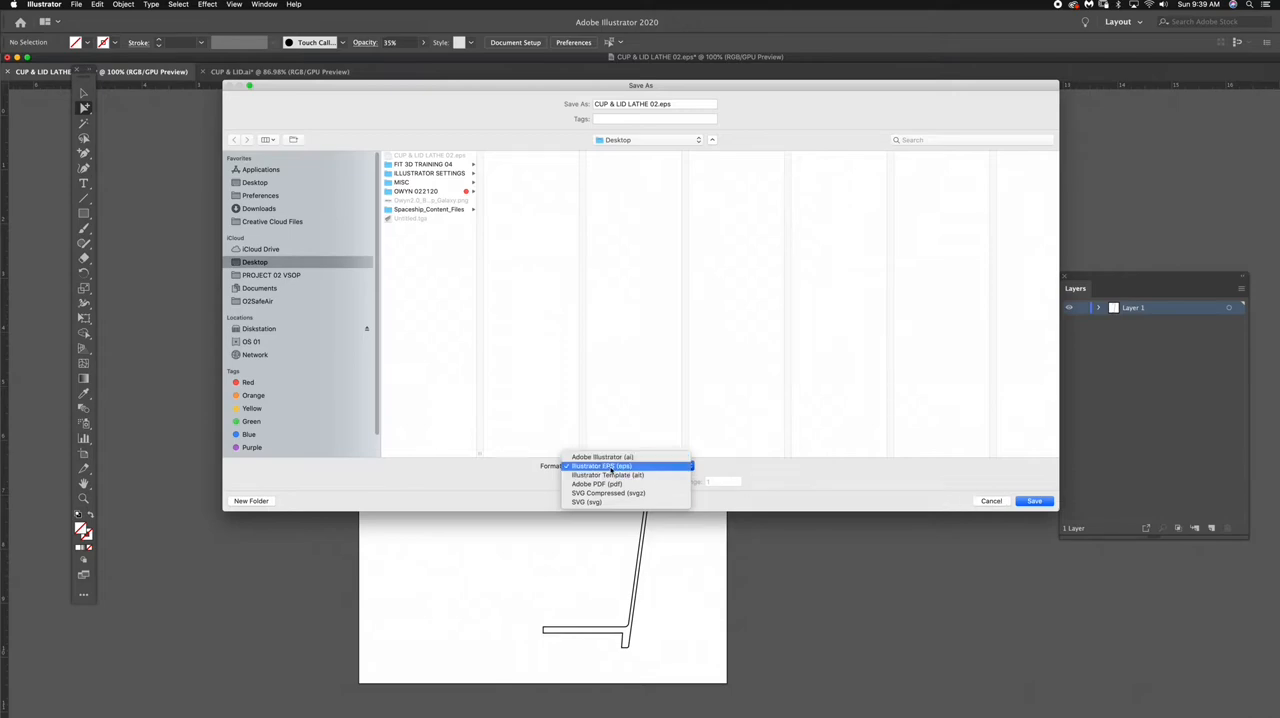
left_click(600, 466)
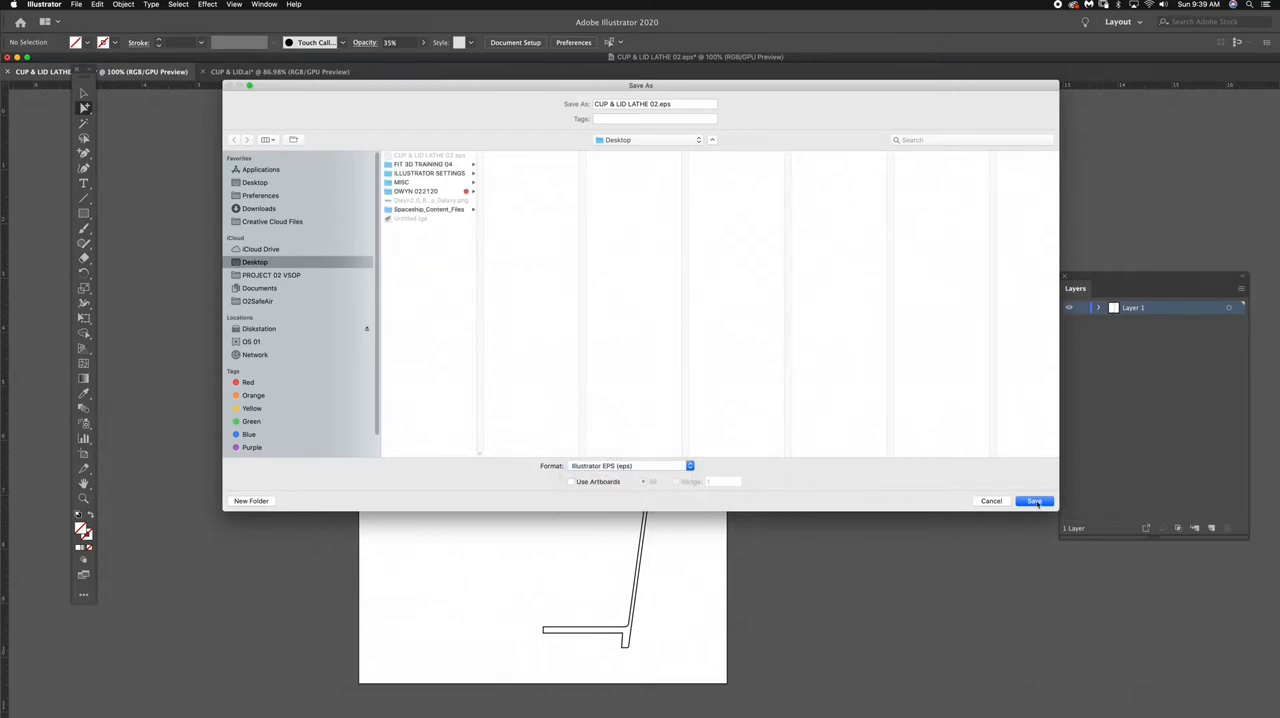
left_click(1034, 500)
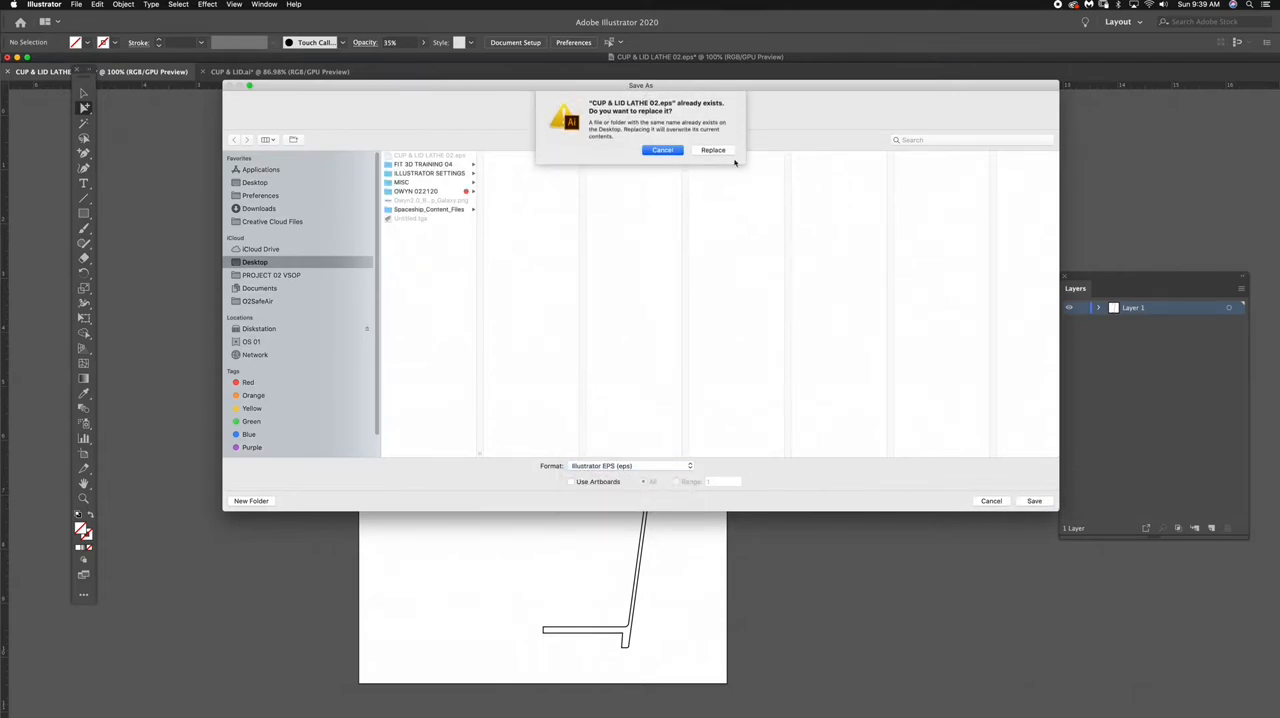
left_click(712, 150)
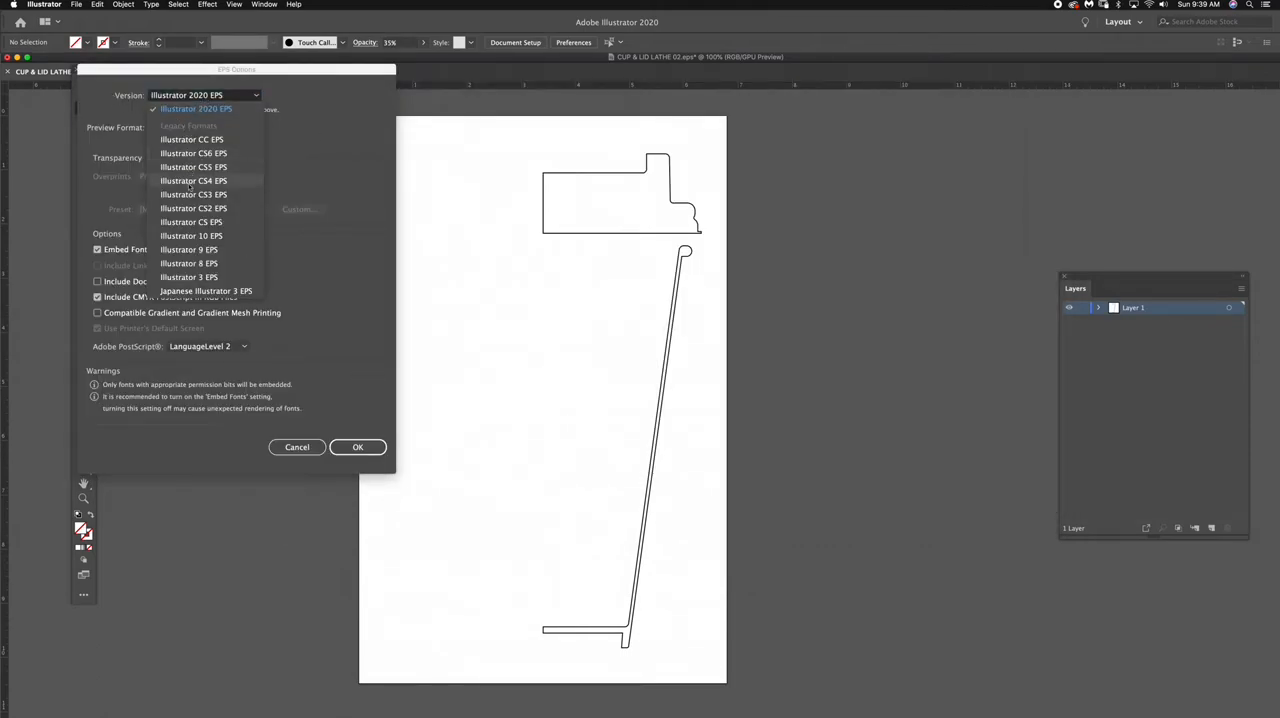
Step: Choose the legacy Illustrator 8 EPS version and accept the older-format warning
left_click(188, 264)
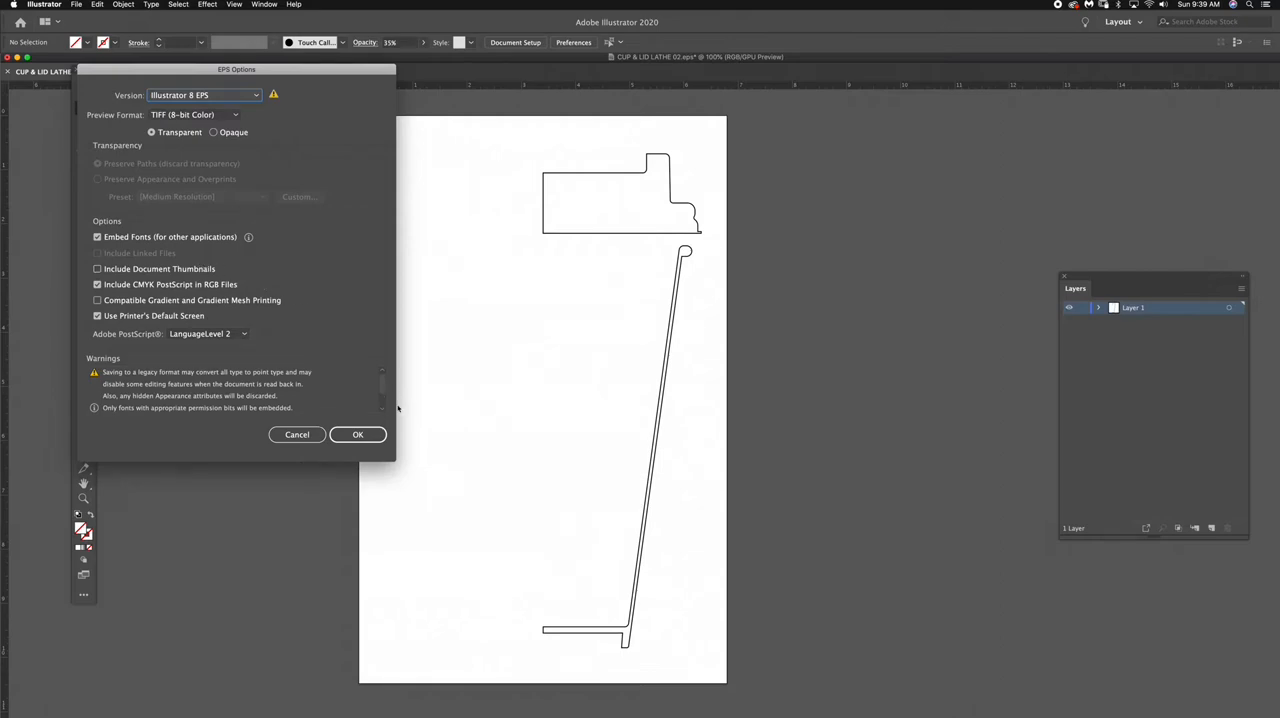
left_click(358, 434)
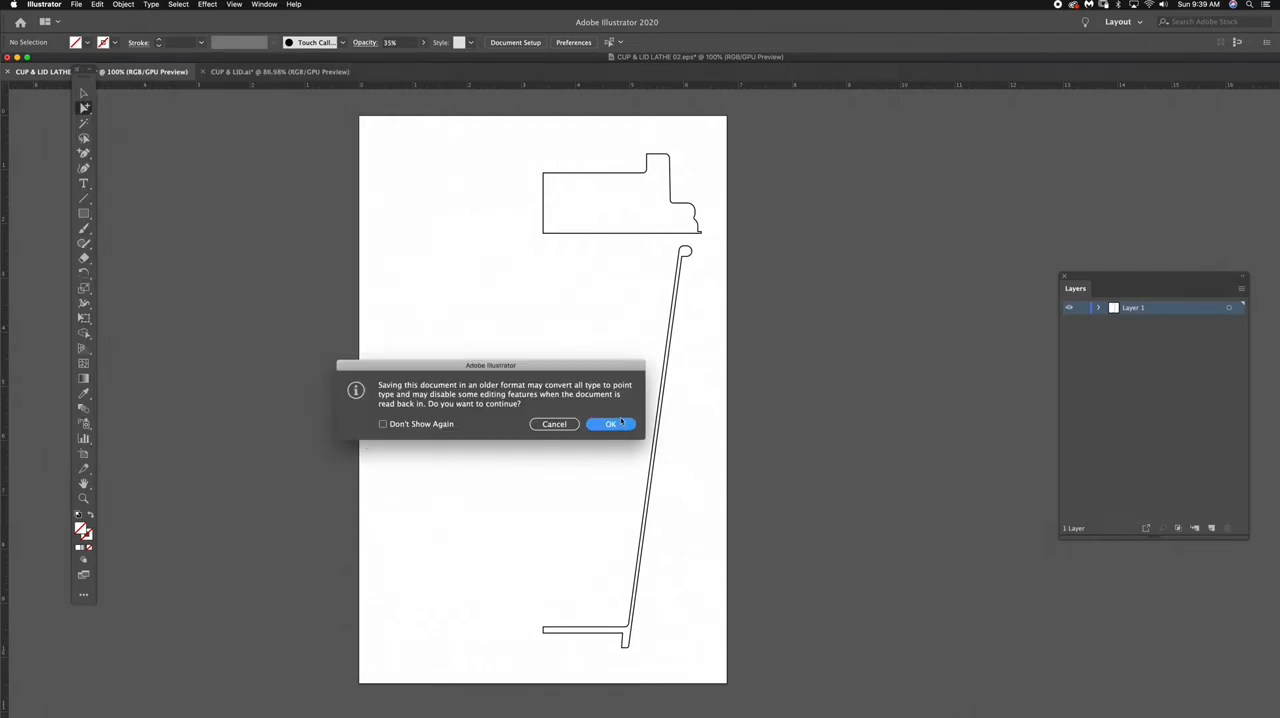
left_click(610, 424)
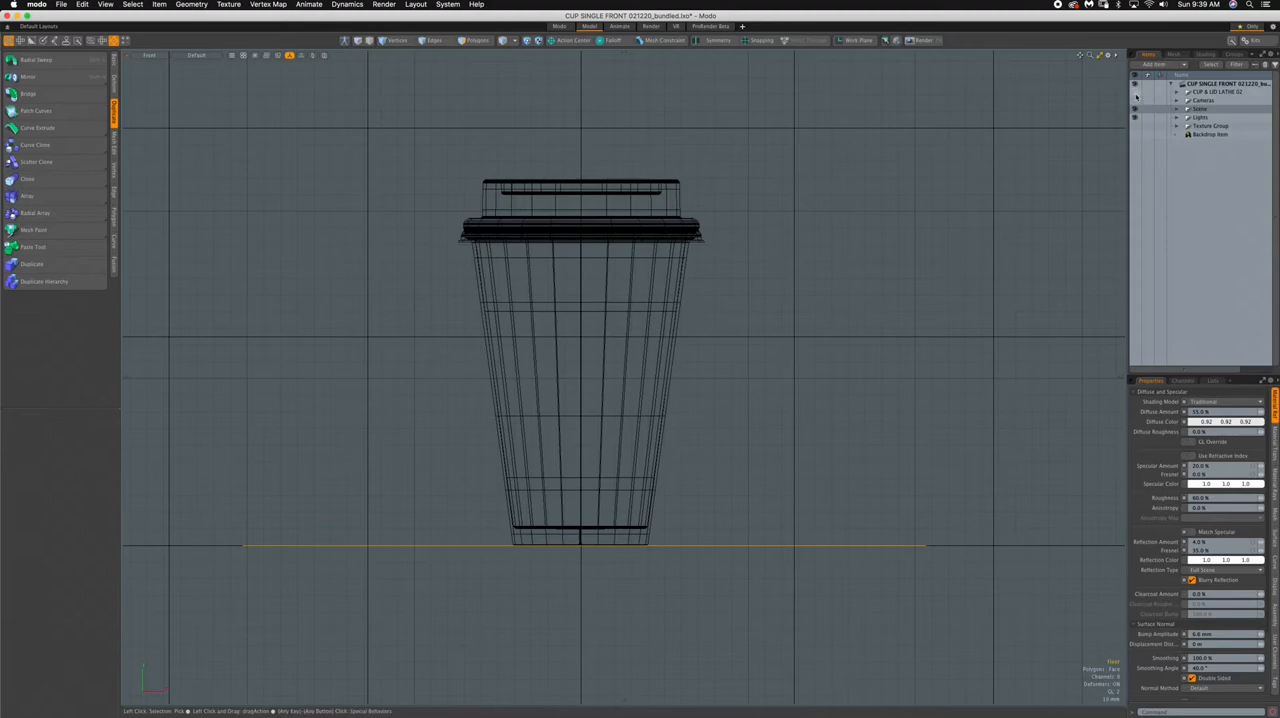
Step: Import the CUP & LID LATHE EPS file from the Desktop into the Modo scene
left_click(1136, 84)
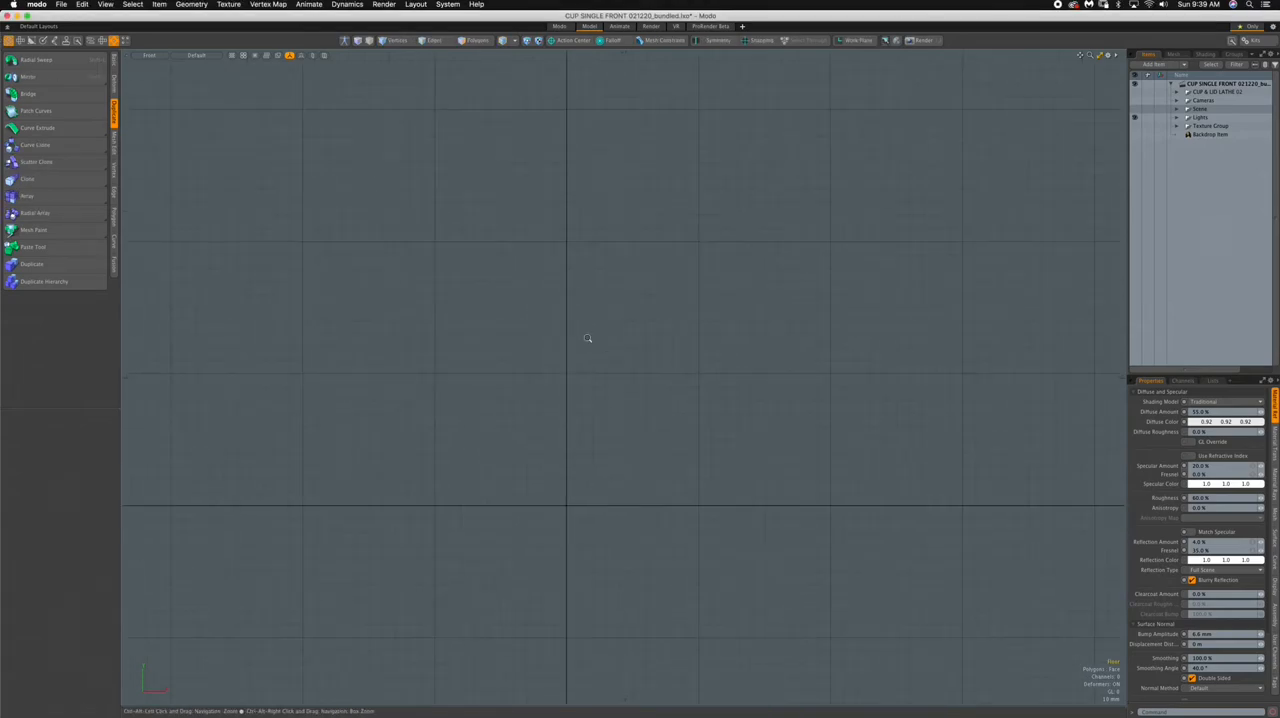
left_click(62, 4)
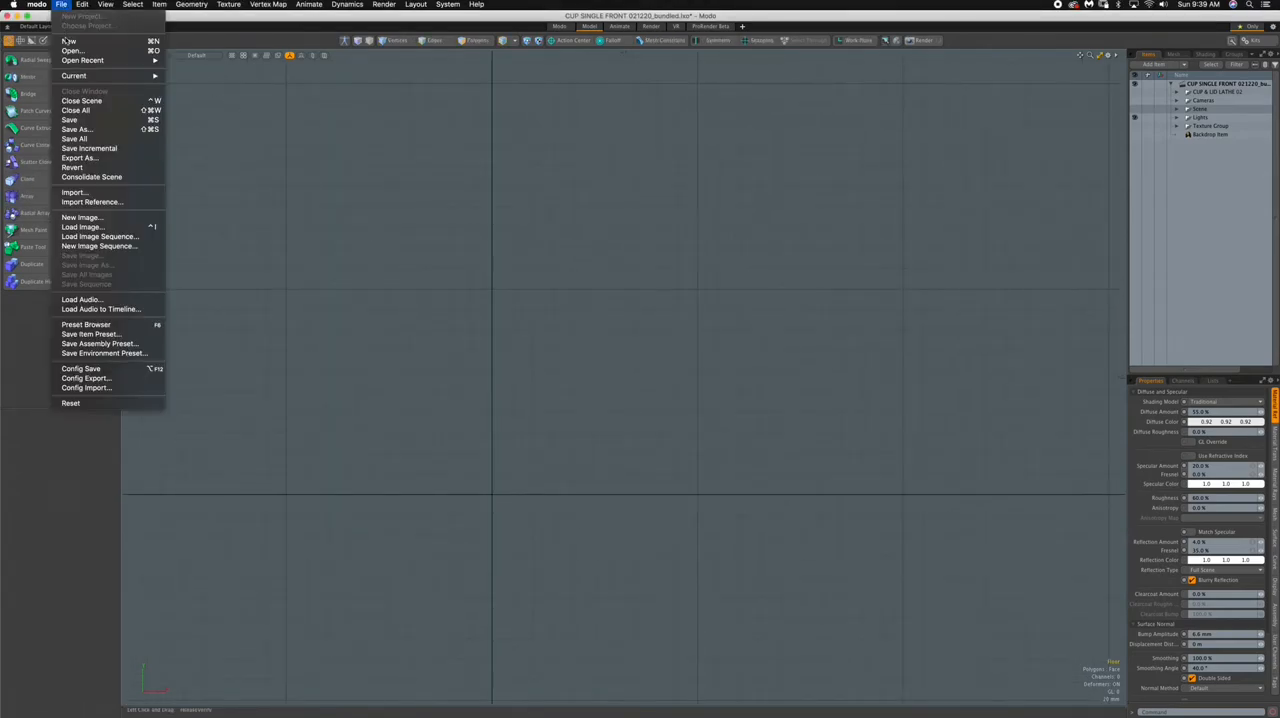
mouse_move(76, 192)
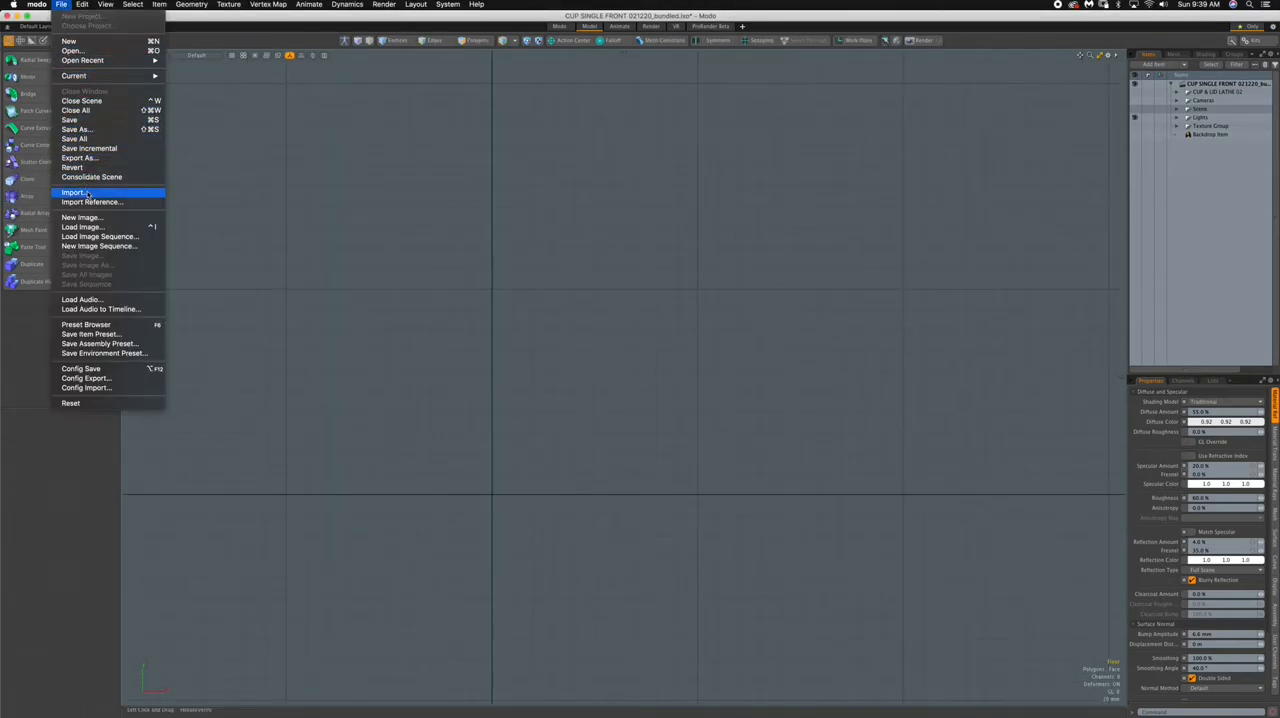
left_click(74, 192)
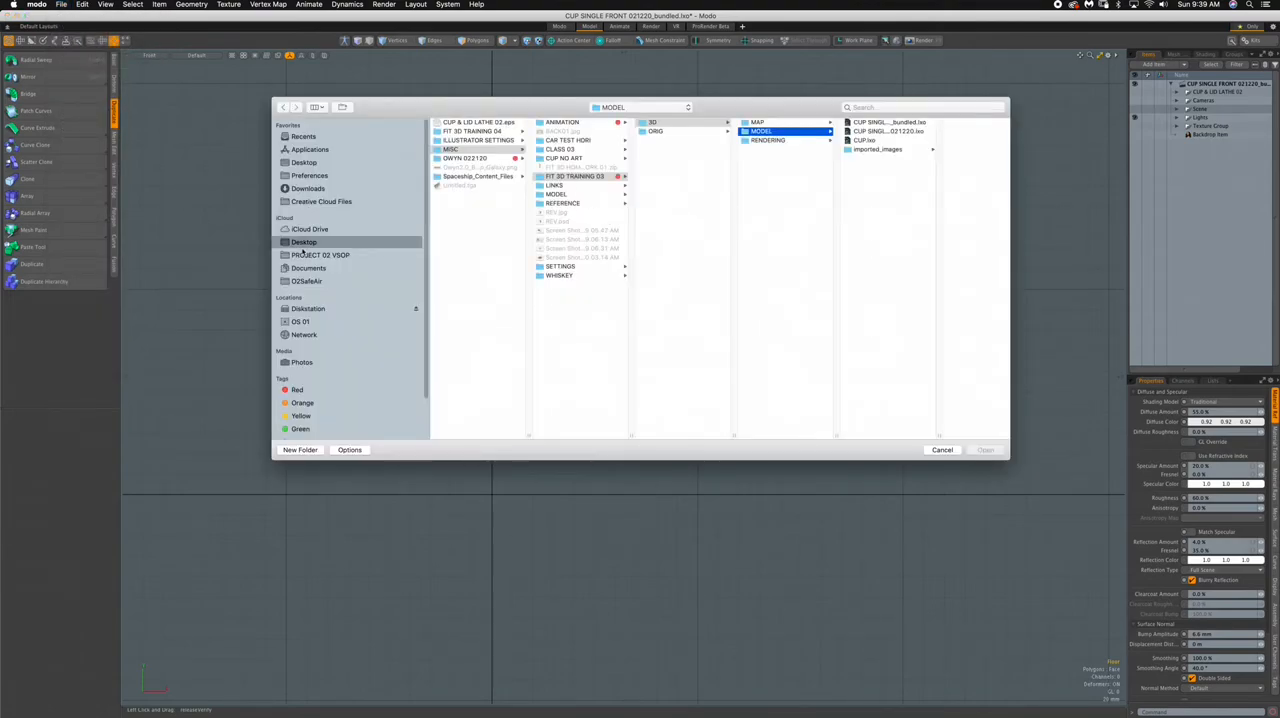
left_click(304, 240)
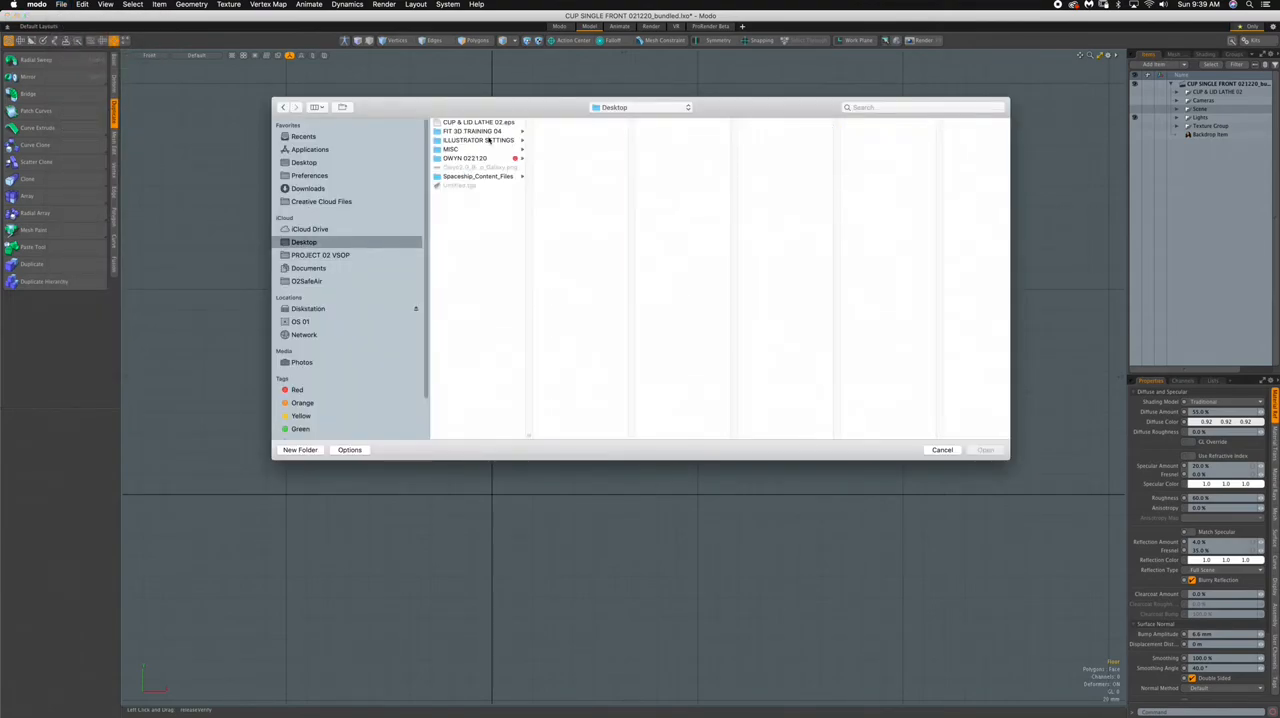
left_click(478, 120)
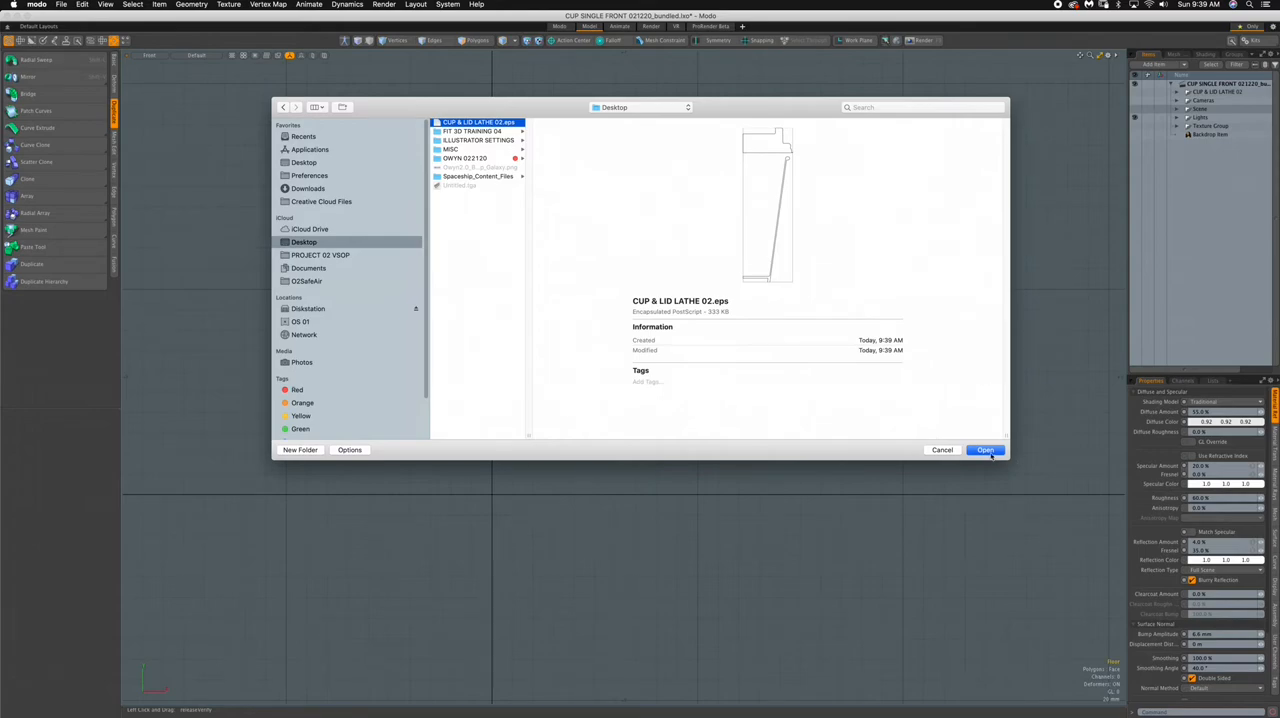
left_click(984, 450)
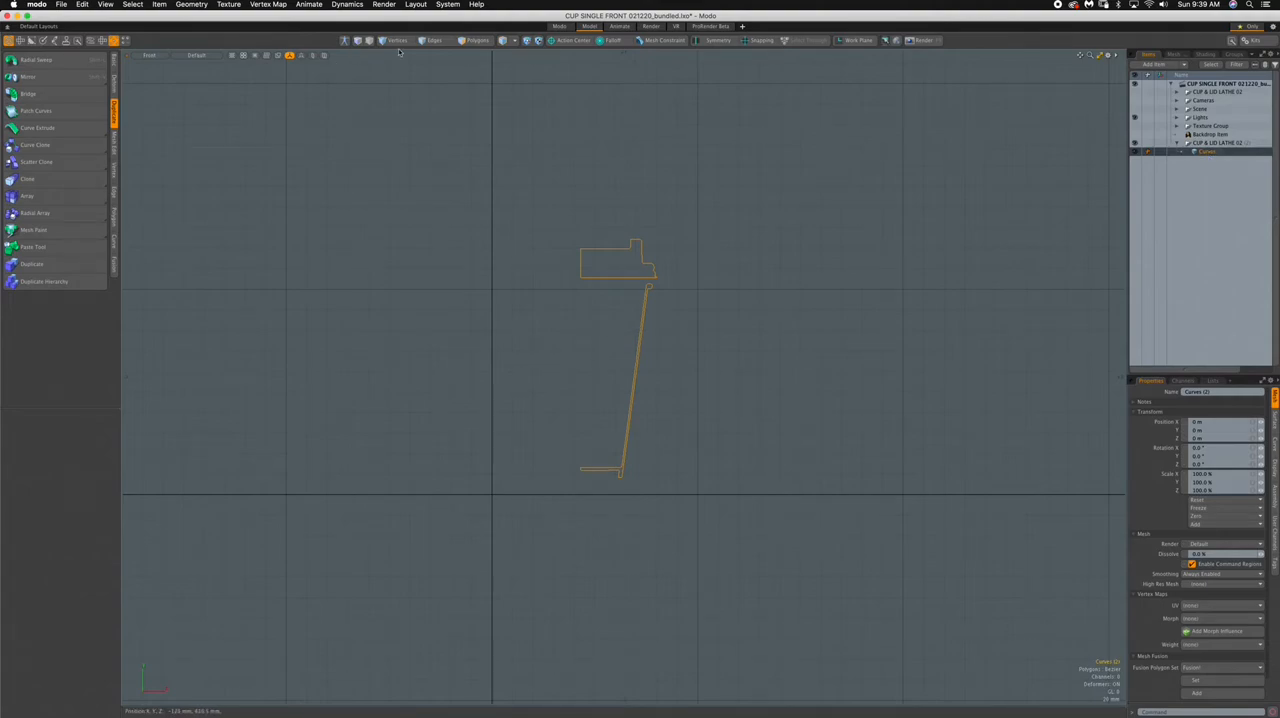
Step: Radial-sweep the cup wall profile around the Y axis into a tapered cup body
left_click(476, 40)
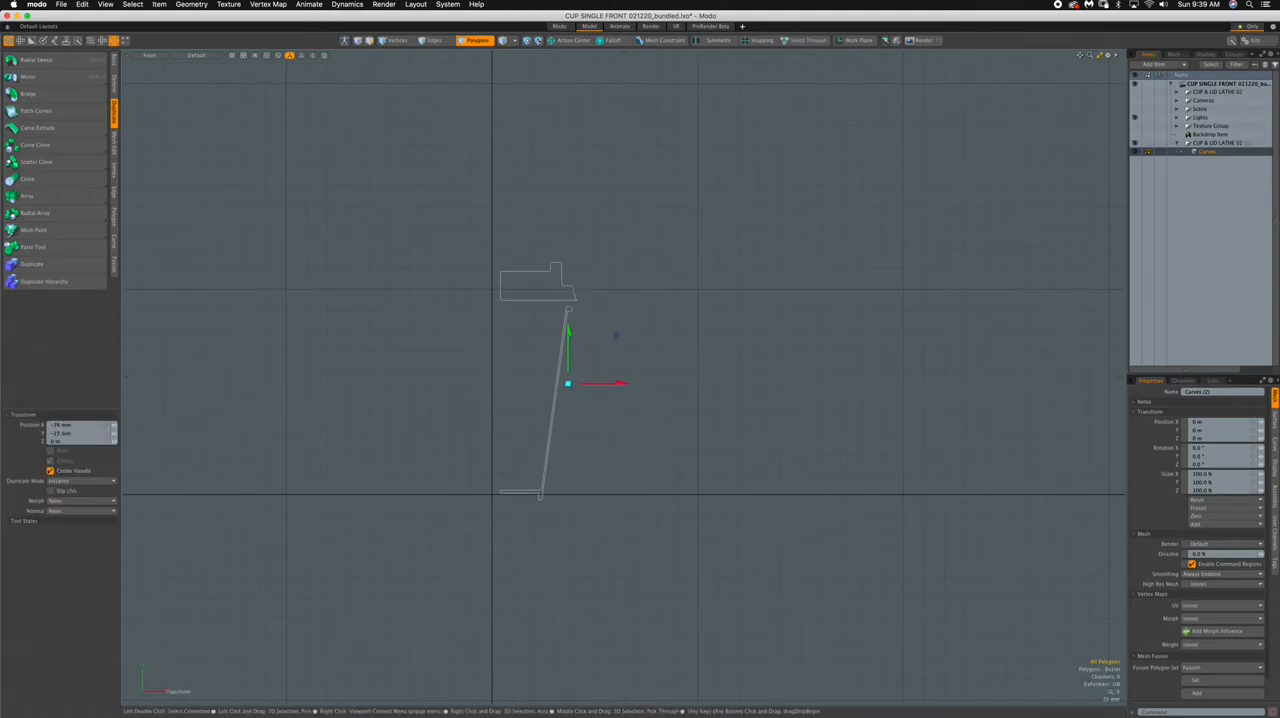
left_click_drag(568, 384, 560, 380)
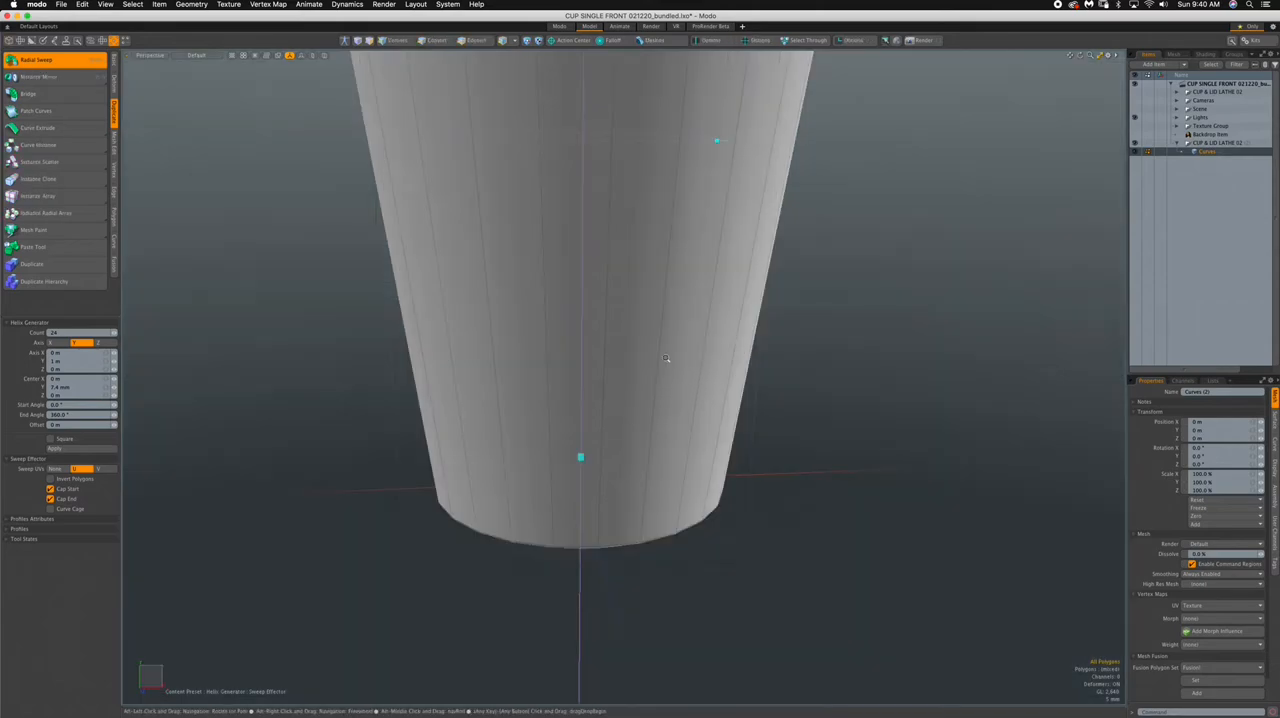
Step: Inspect the swept cup from above, below and the side, then cut the sweep to a partial wedge
left_click_drag(664, 360, 572, 430)
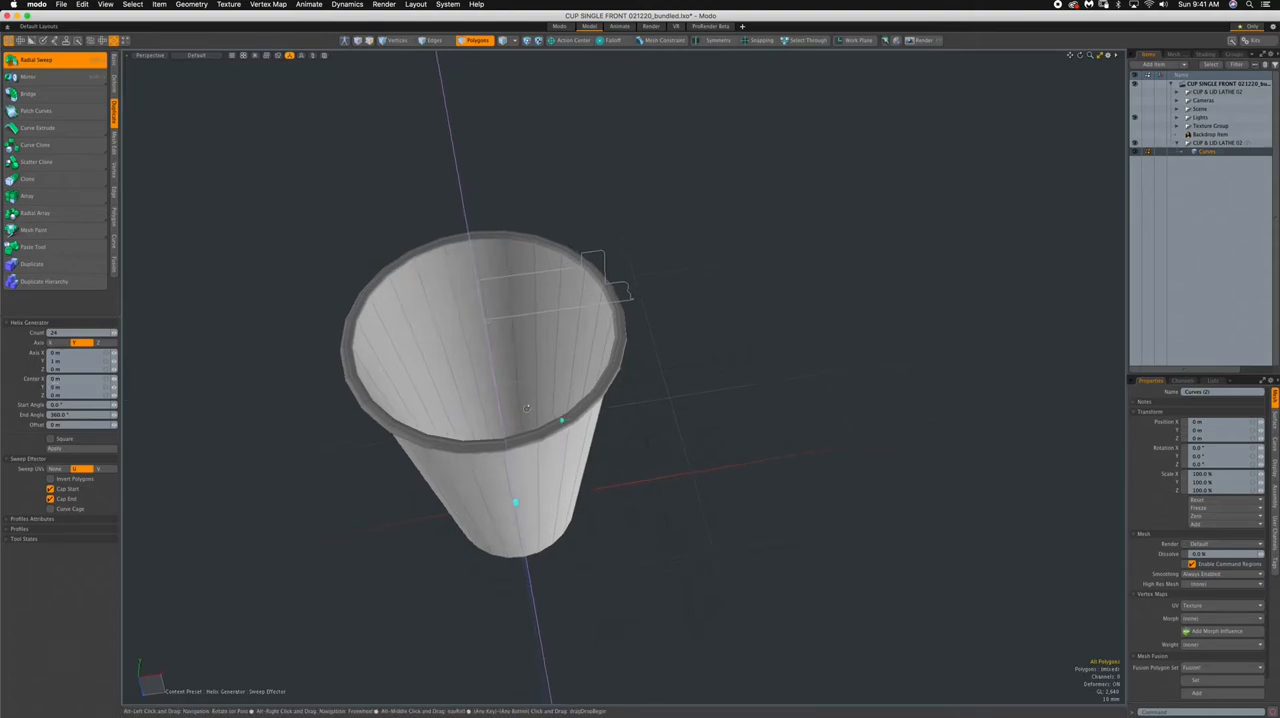
left_click_drag(550, 400, 560, 450)
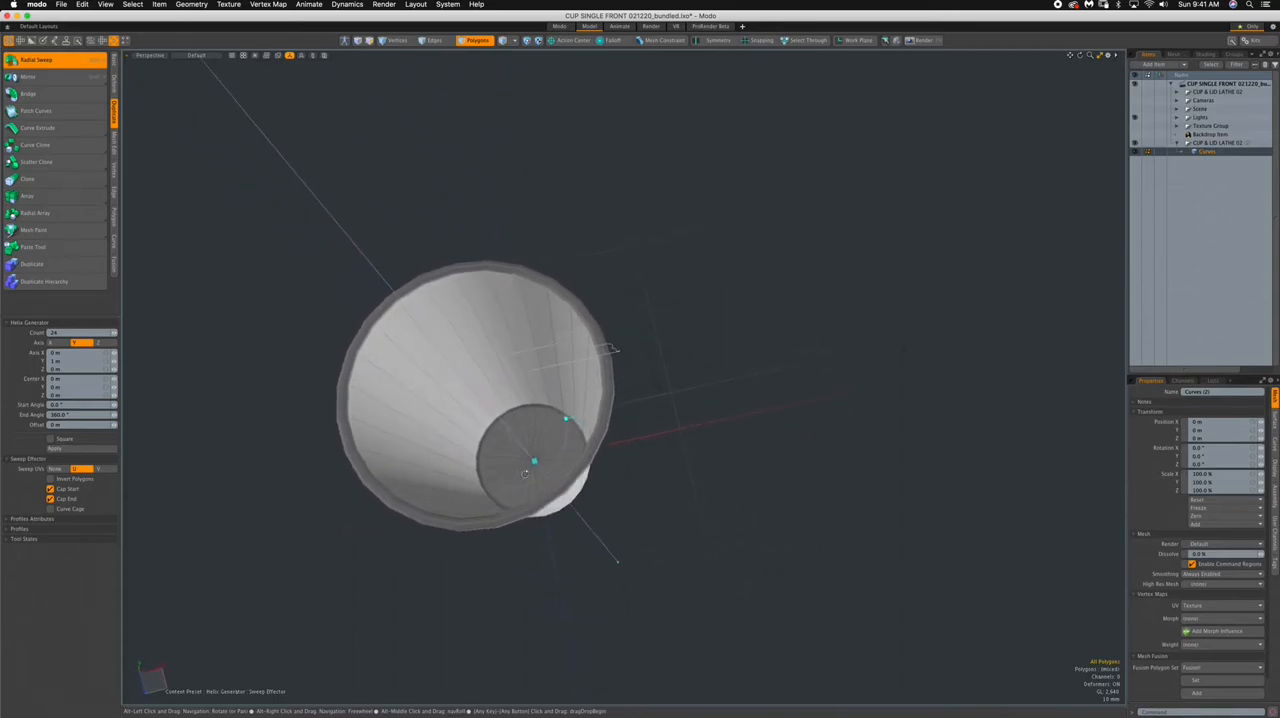
left_click_drag(536, 460, 500, 230)
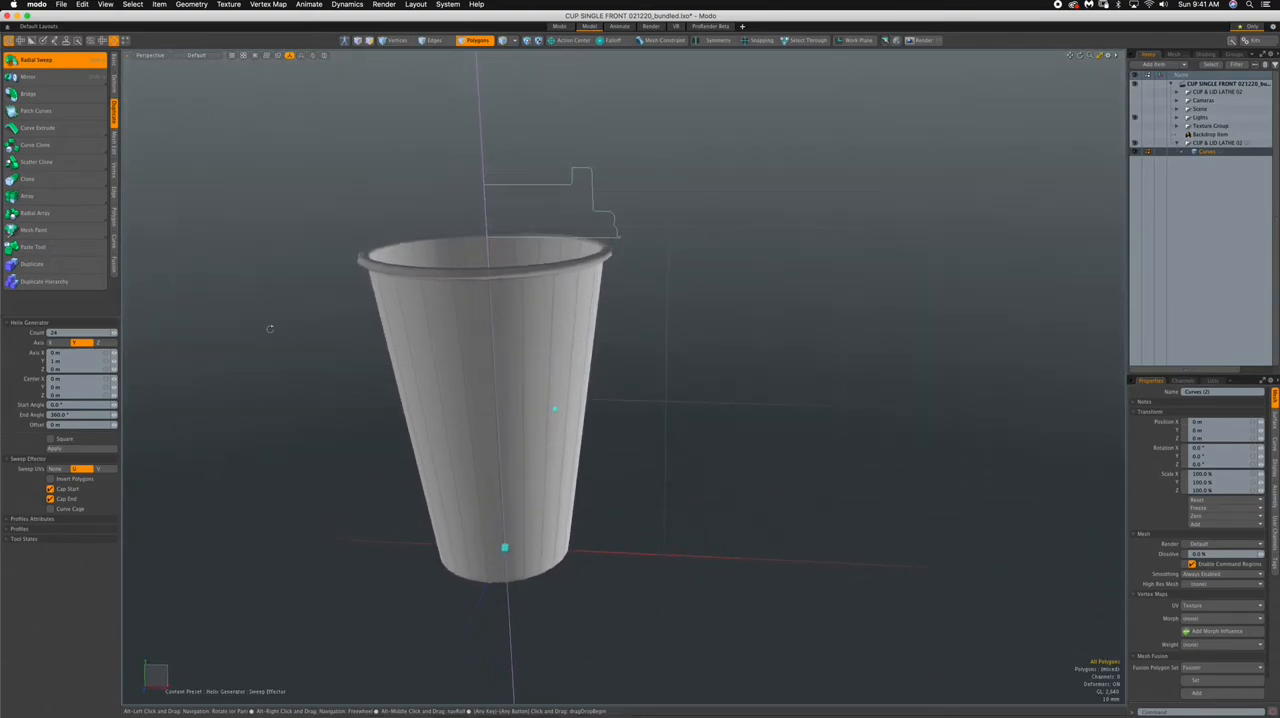
mouse_move(44, 340)
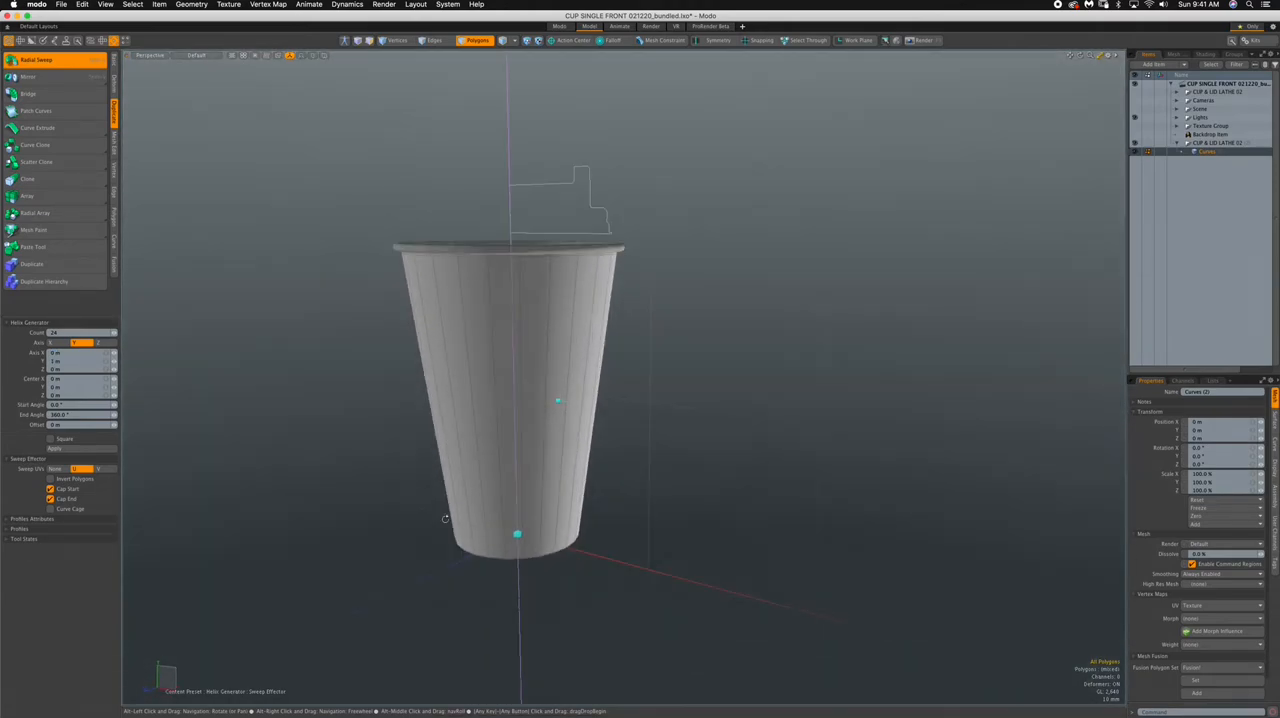
left_click_drag(444, 518, 656, 470)
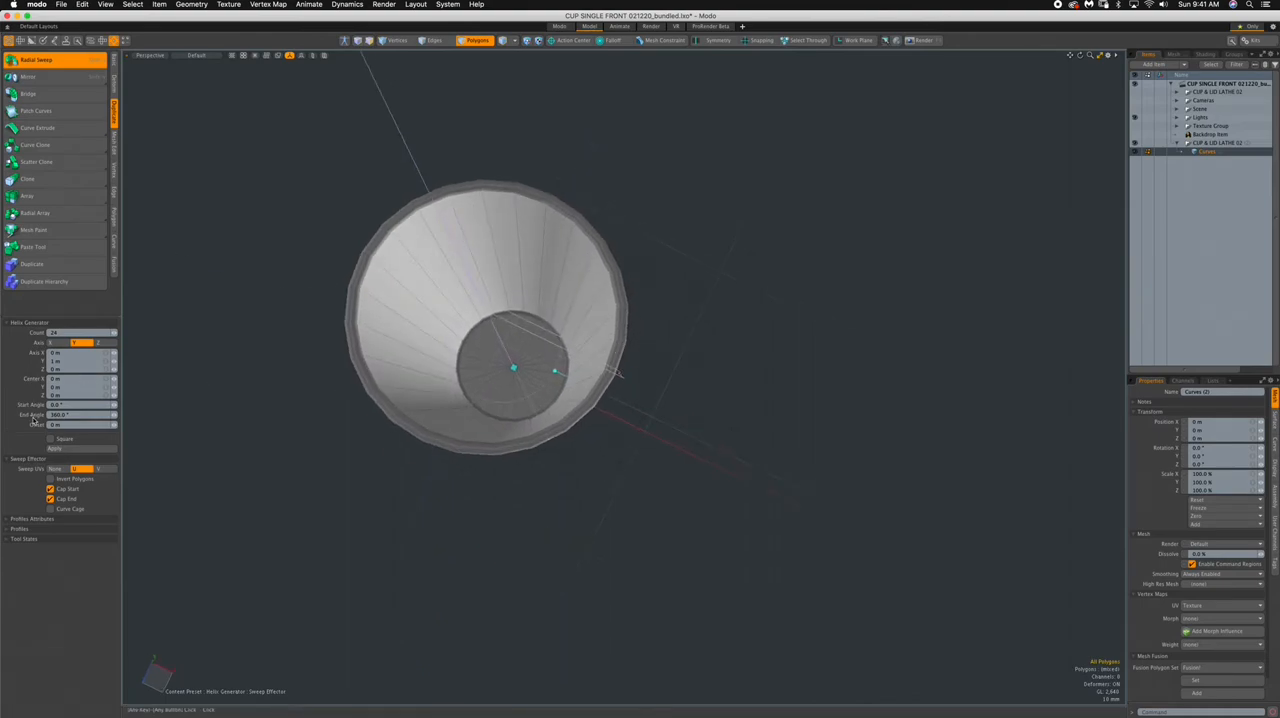
left_click(80, 414)
type("180")
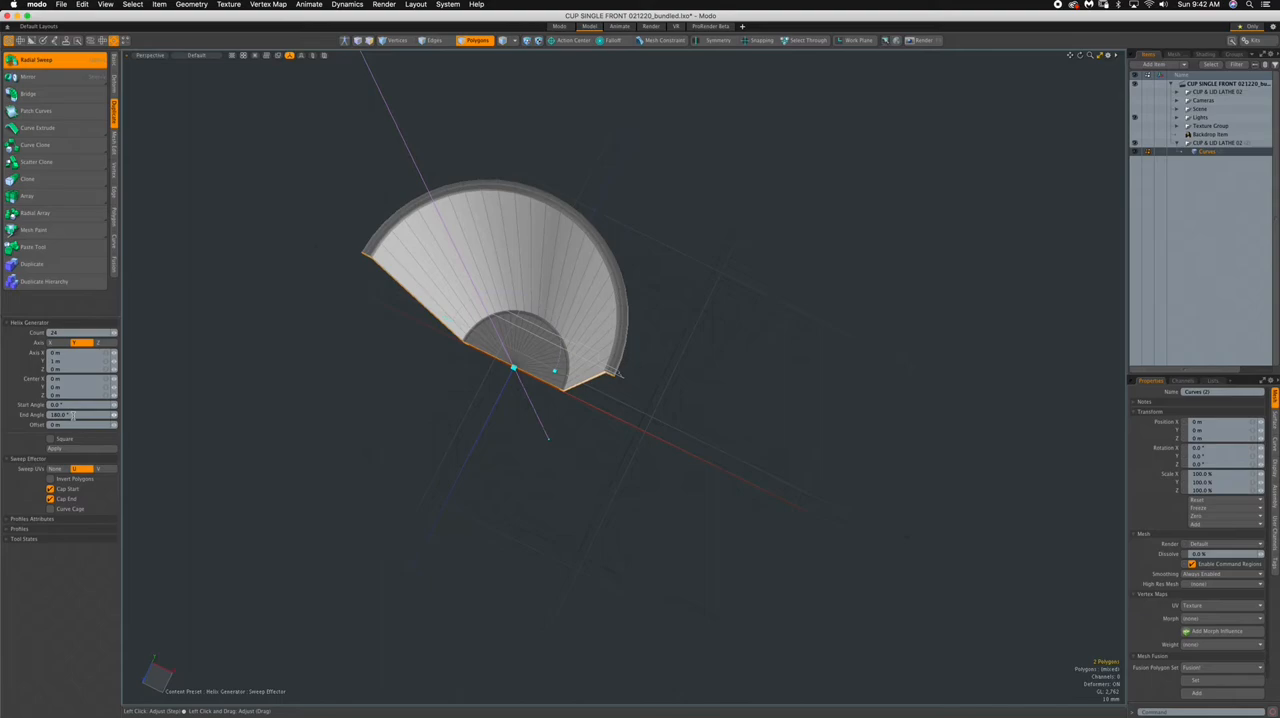
Step: Restore the sweep to a full 360 degrees and finish the closed cup body
left_click(80, 414)
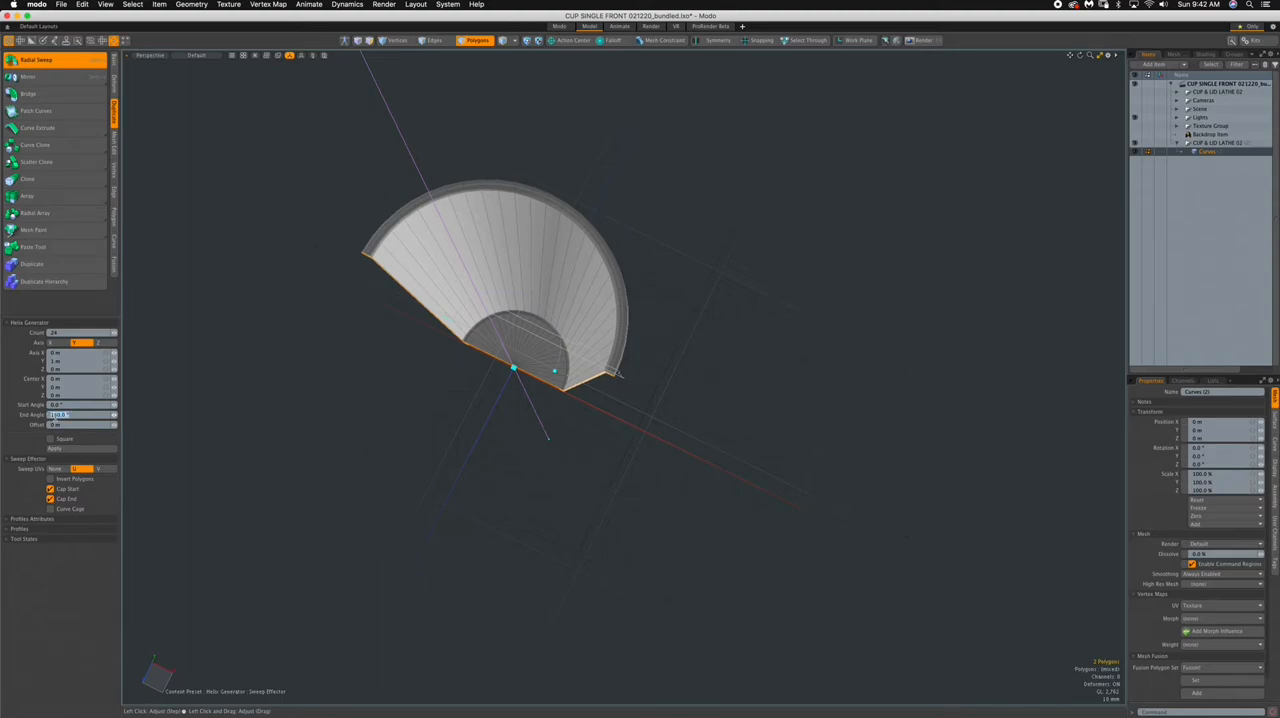
left_click(80, 414)
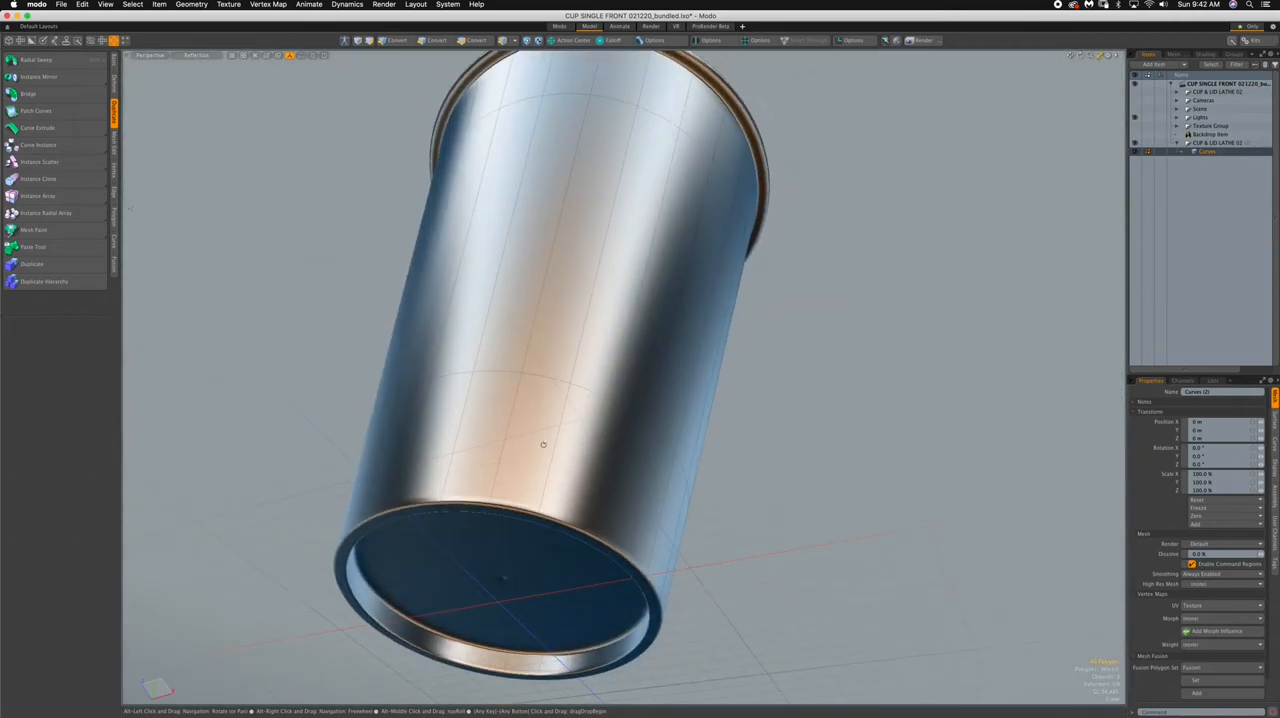
Step: Switch to a straight-on Front view of the cup rim with the lid profile above it
left_click_drag(544, 444, 452, 214)
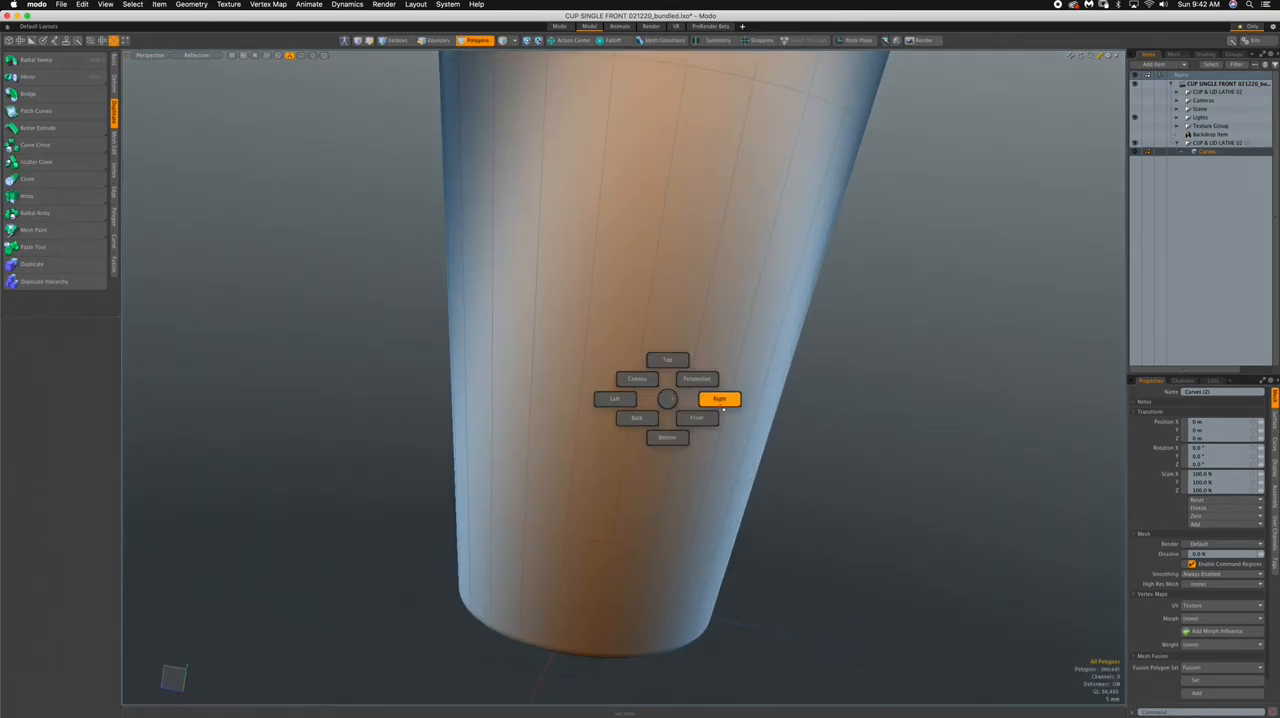
left_click(696, 416)
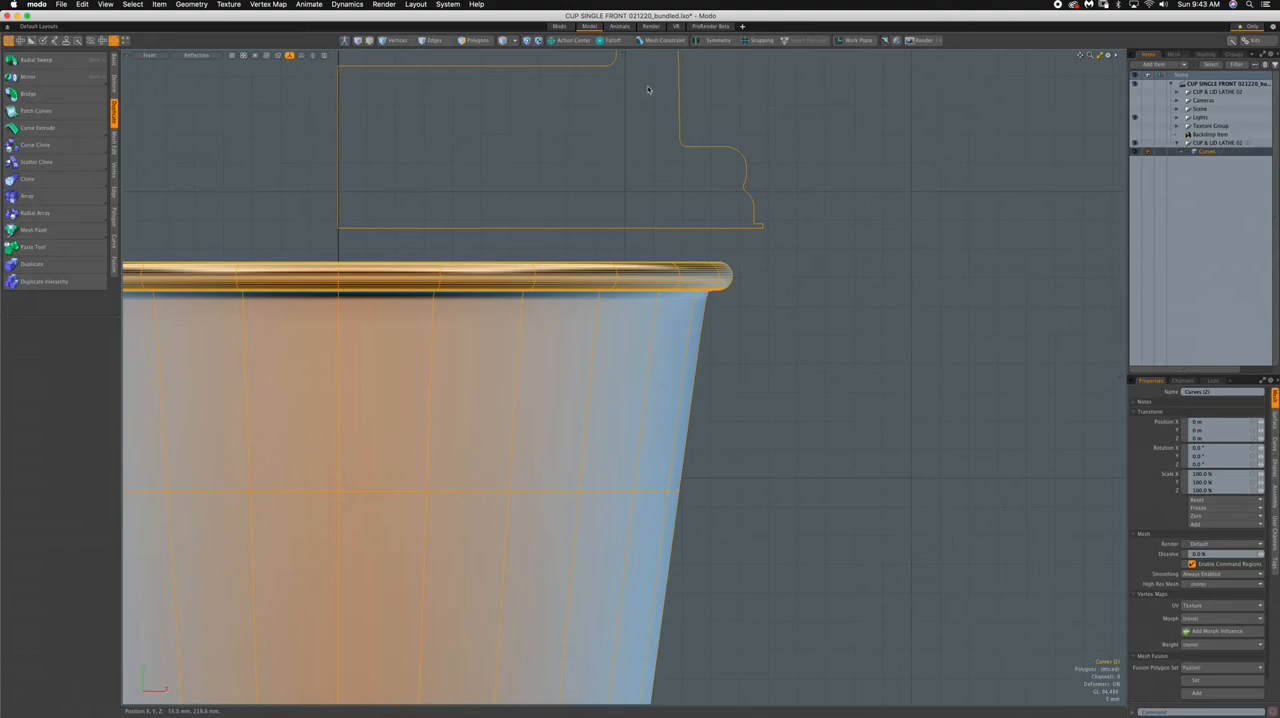
mouse_move(424, 96)
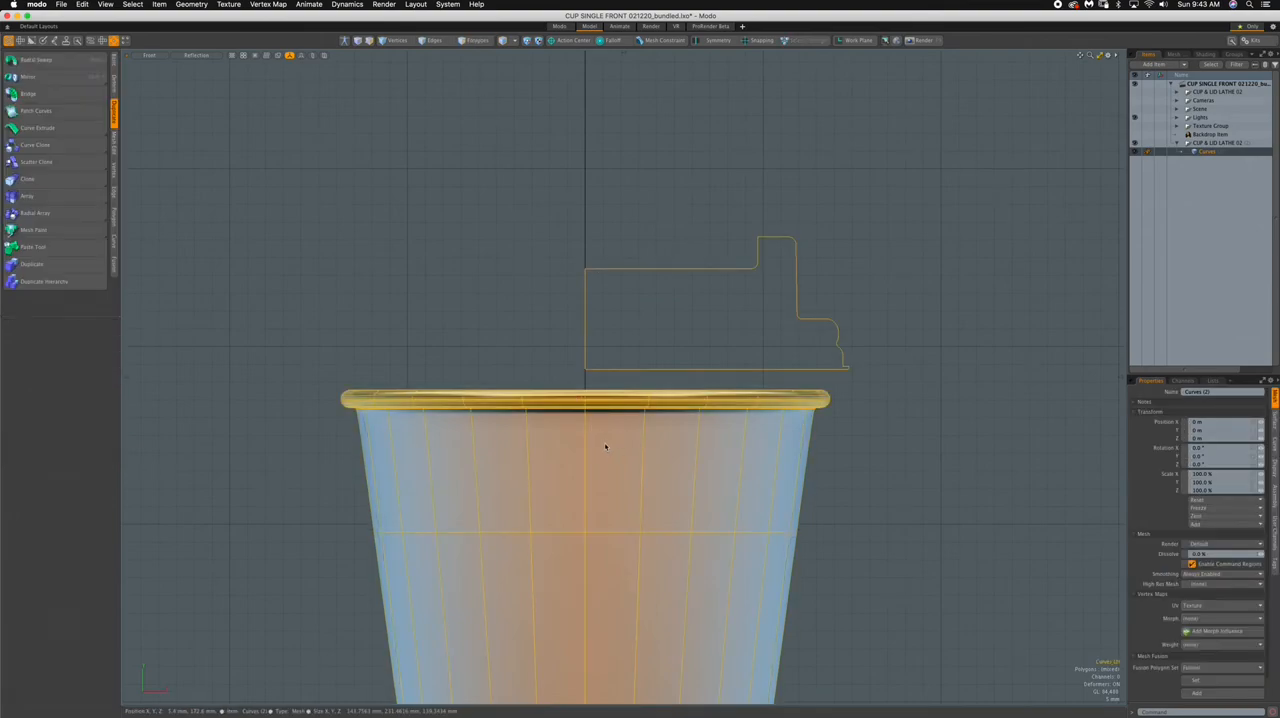
Step: Hide the cup body and radial-sweep the lid profile into a stepped lid mesh
left_click(476, 40)
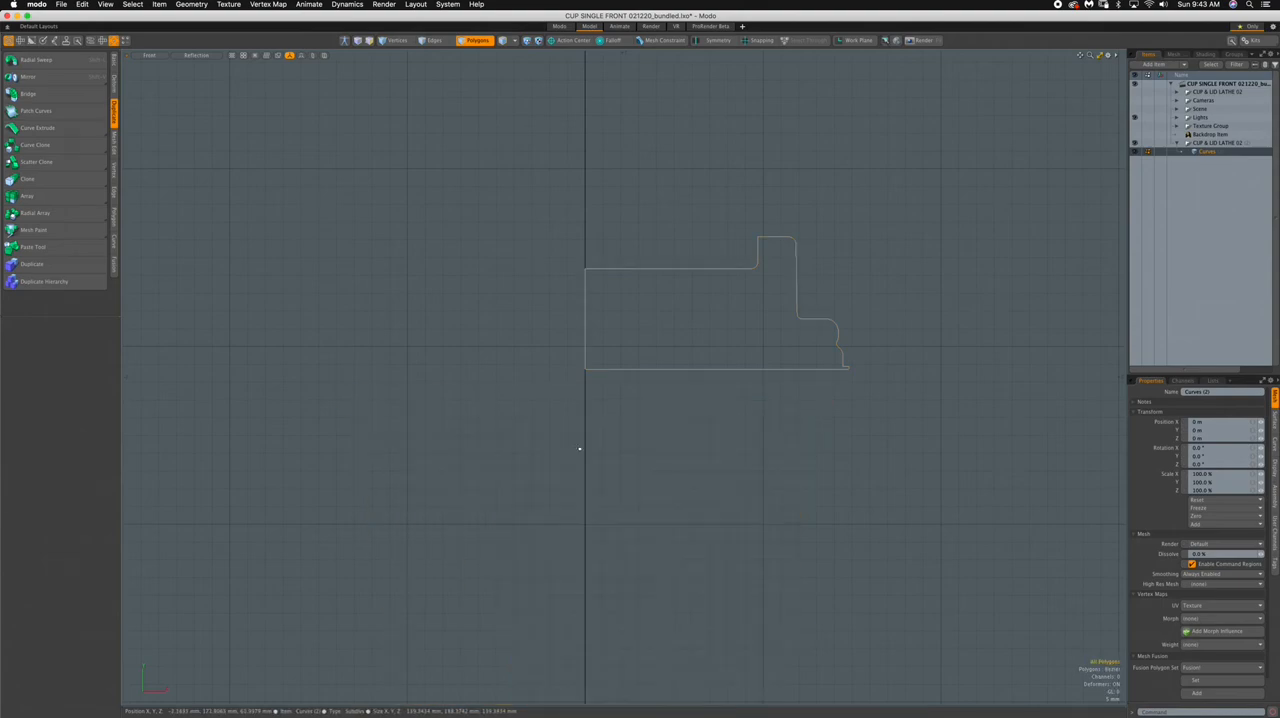
mouse_move(696, 206)
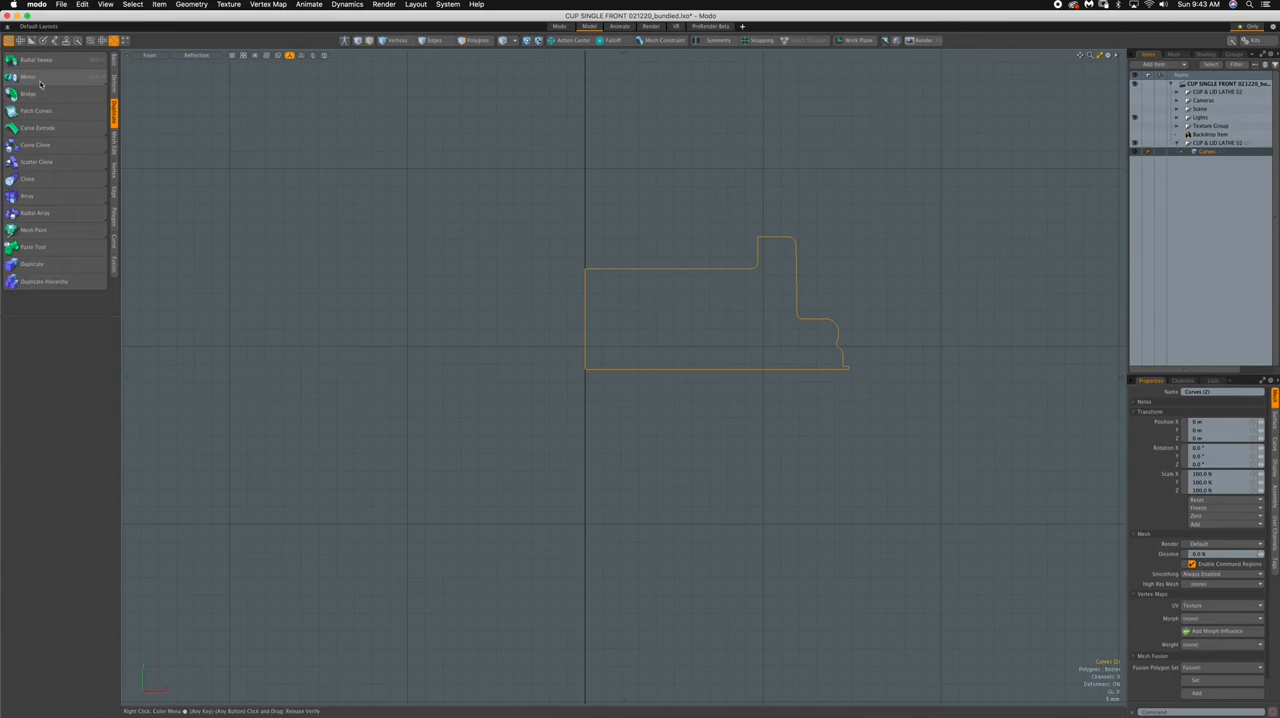
left_click(36, 60)
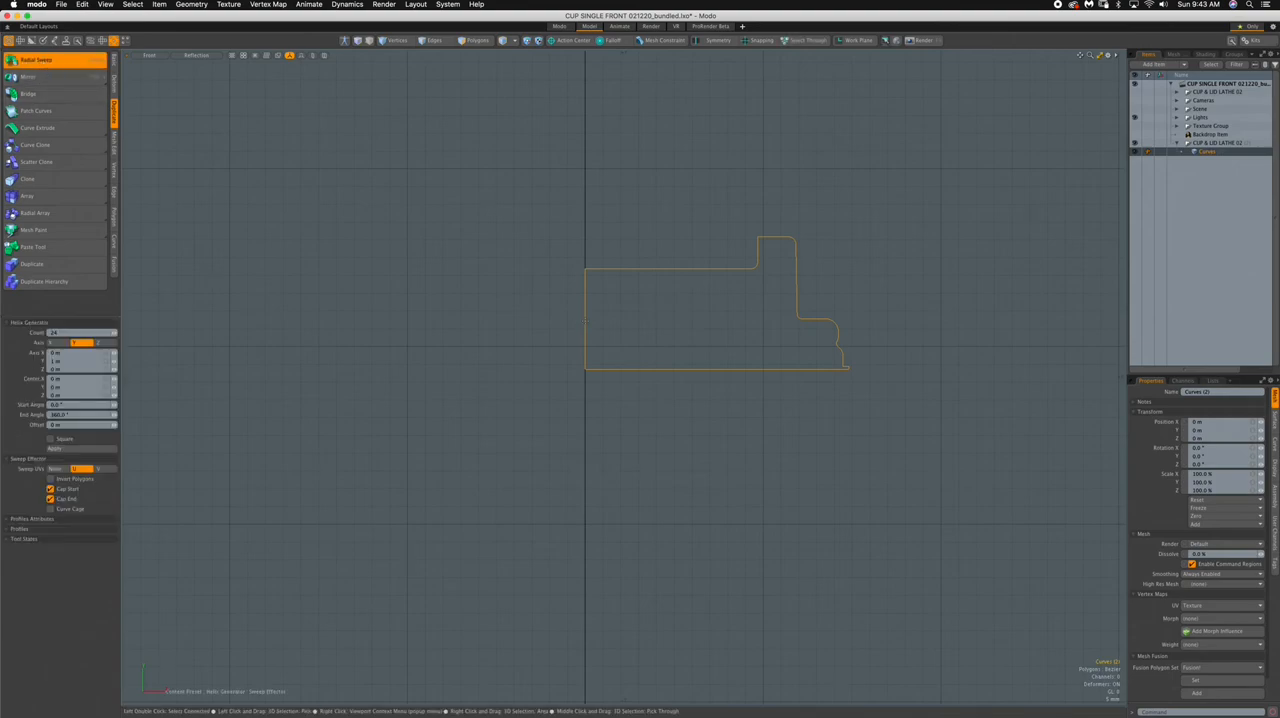
left_click(54, 448)
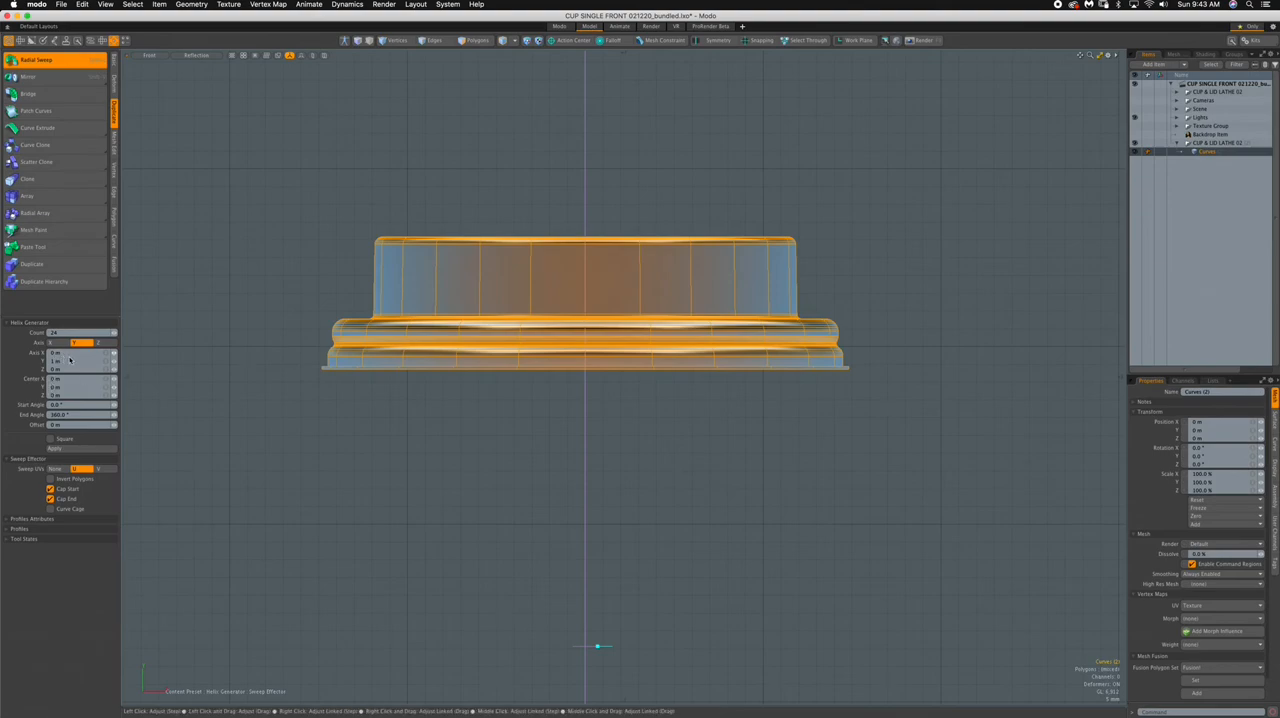
Step: Drop the sweep tool, inspect the ribbed lid from the side and underside, then unhide the cup body
left_click(634, 306)
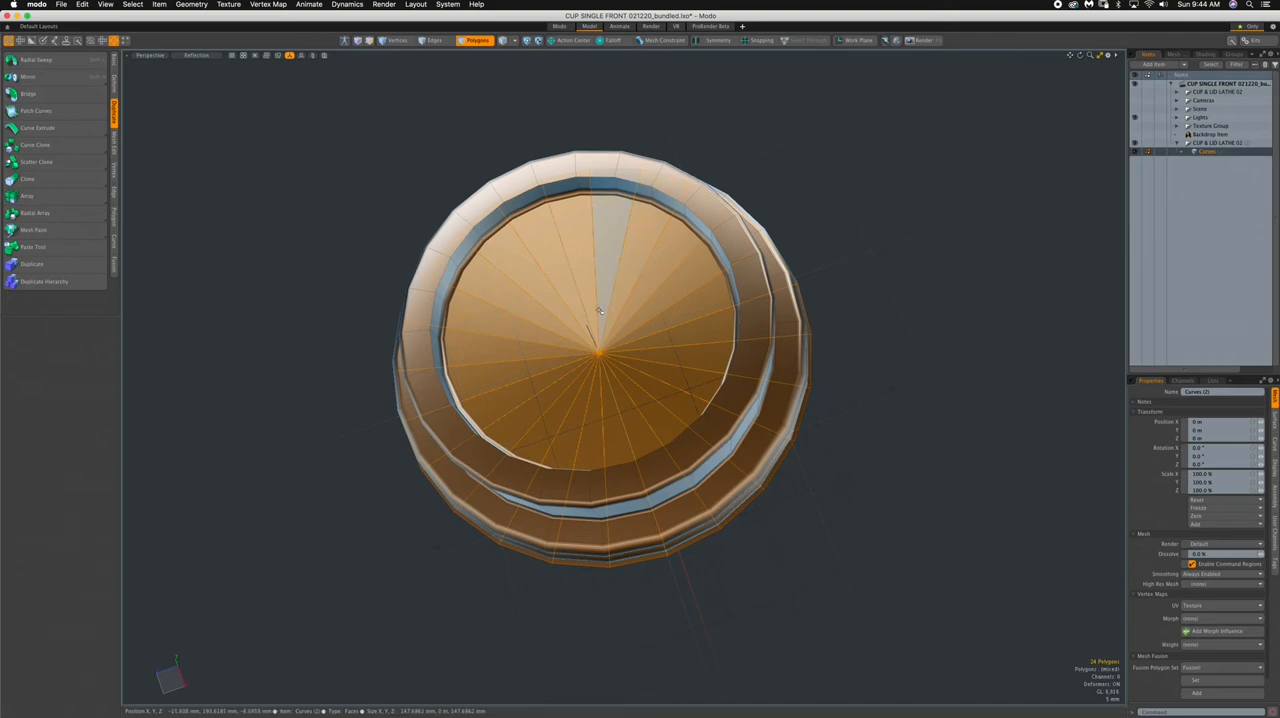
left_click_drag(600, 310, 750, 370)
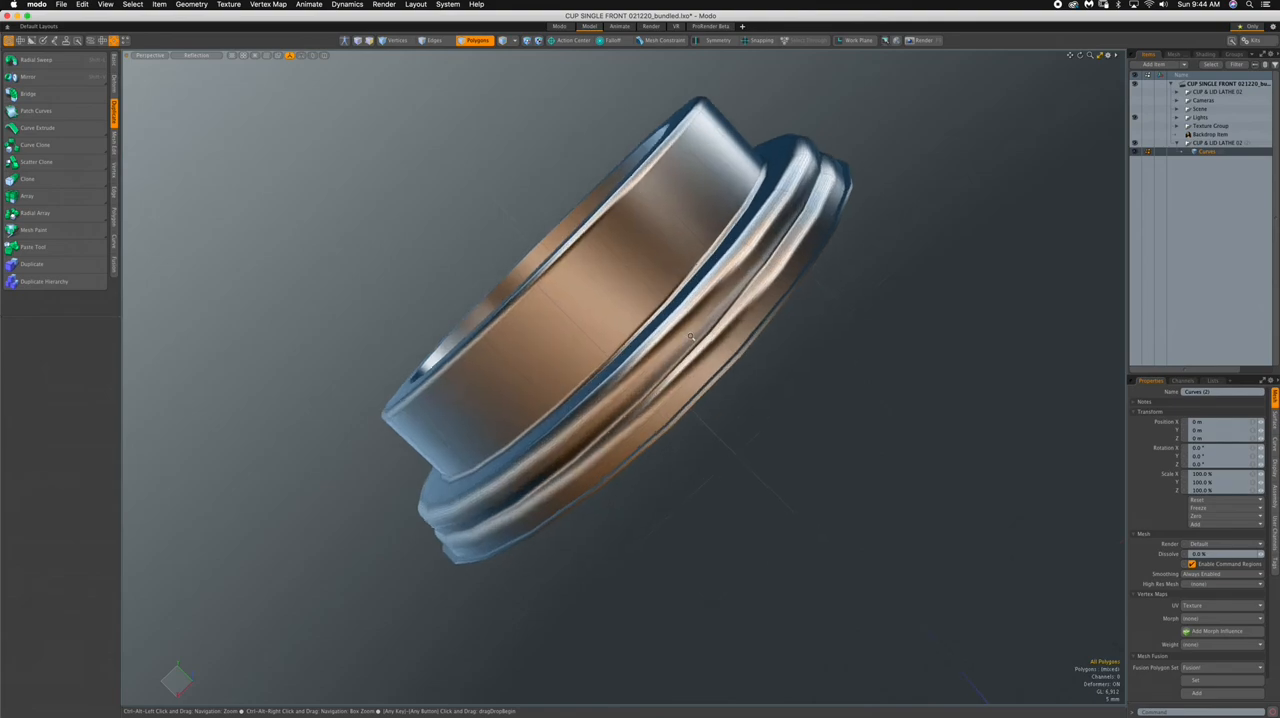
left_click_drag(690, 340, 560, 320)
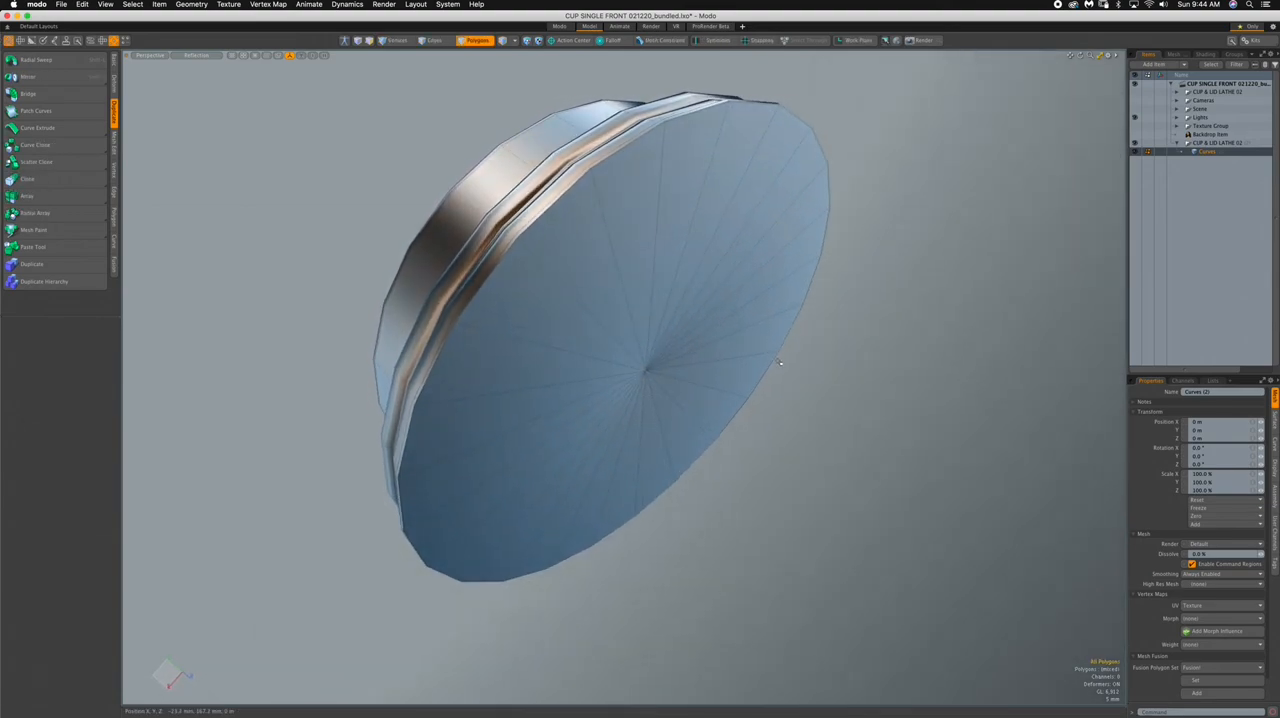
left_click(744, 284)
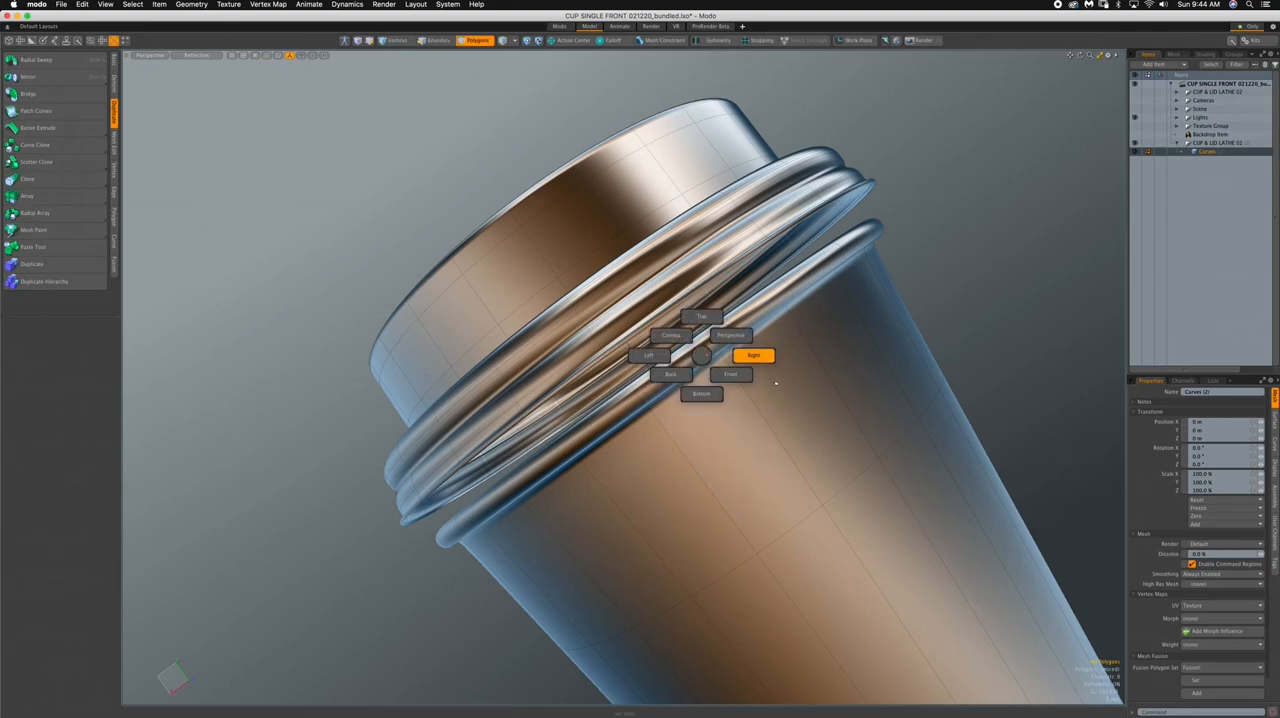
Step: Switch the viewport to an orthographic Front view showing the whole cup and lid face-on
left_click(730, 374)
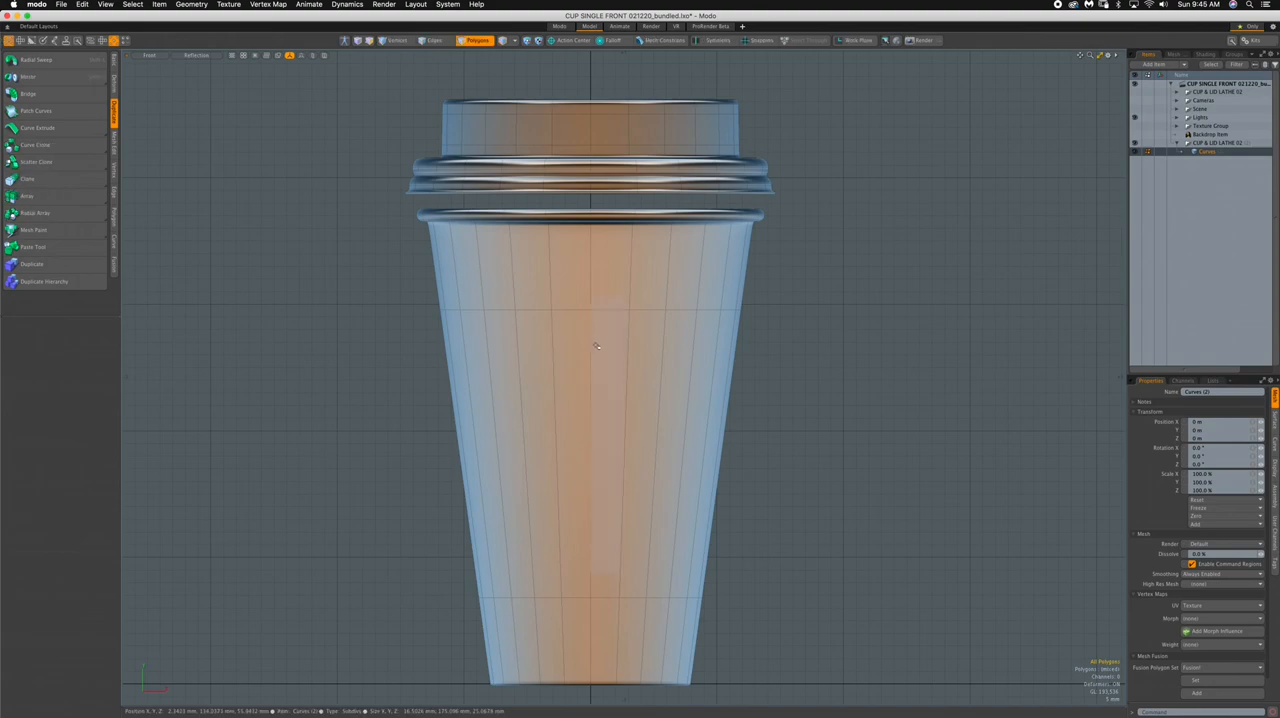
mouse_move(592, 344)
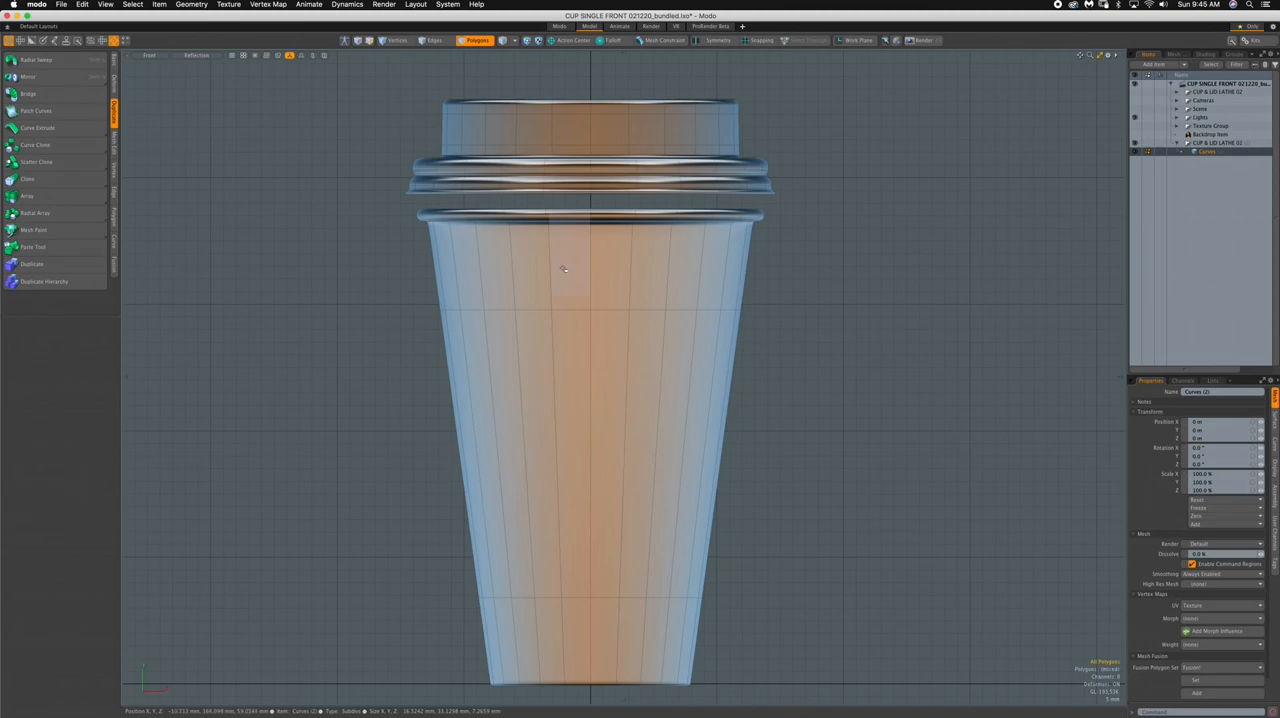
mouse_move(554, 264)
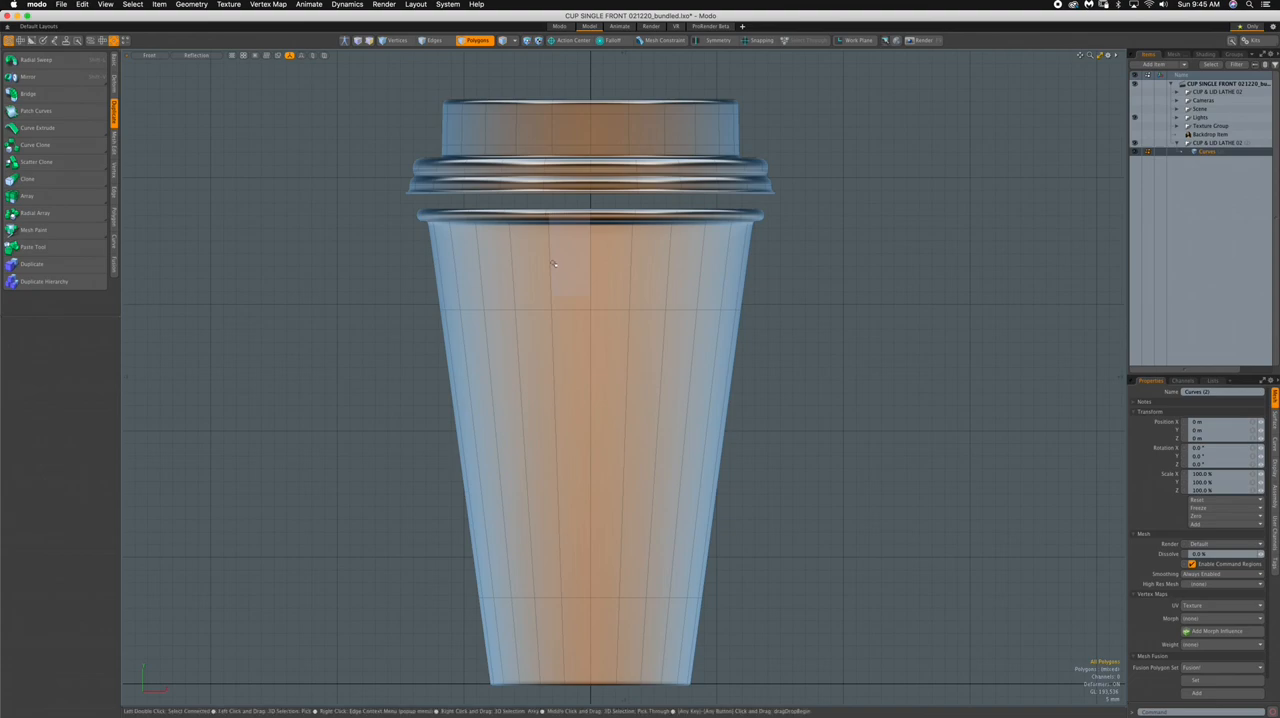